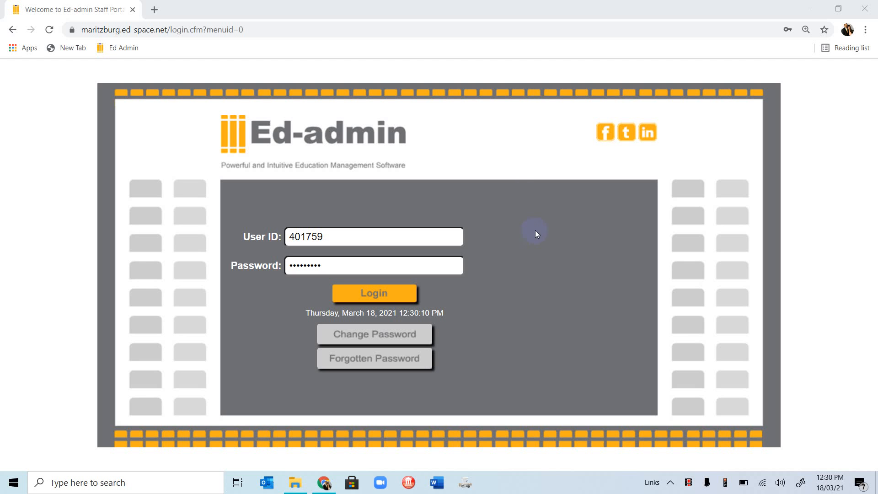
pyautogui.moveTo(491, 173)
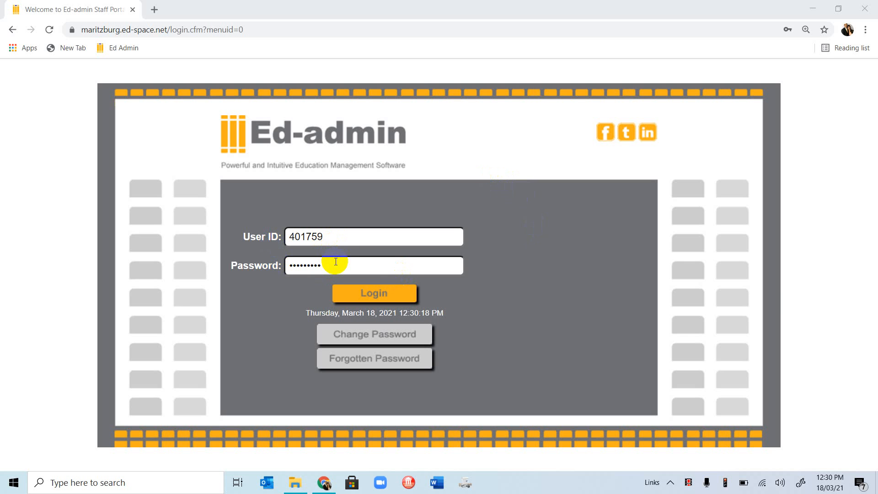
pyautogui.moveTo(541, 245)
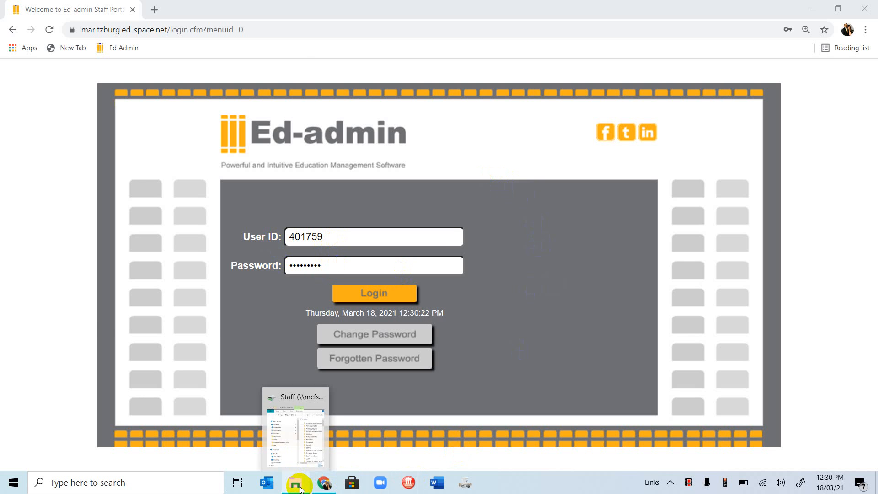
# - Launch the 'Welcome to Ed-admin Staff Portal' shortcut from the Staff drive's Ed Admin folder
pyautogui.click(295, 482)
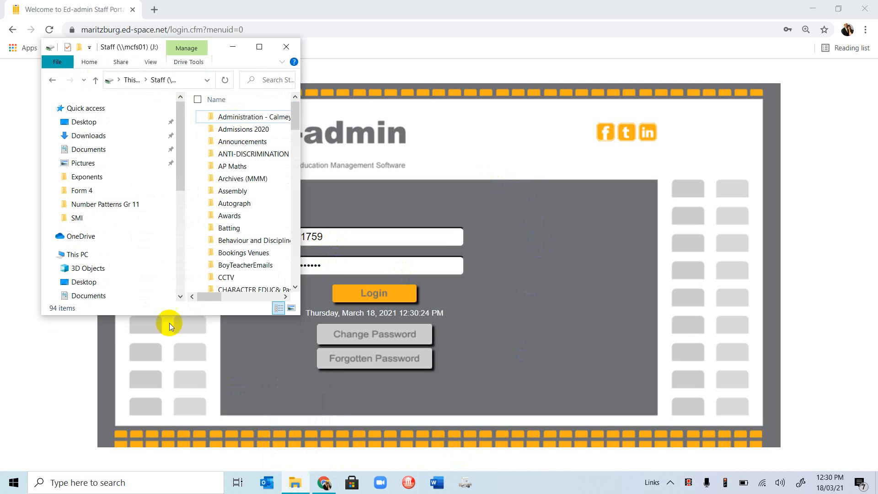
pyautogui.click(259, 47)
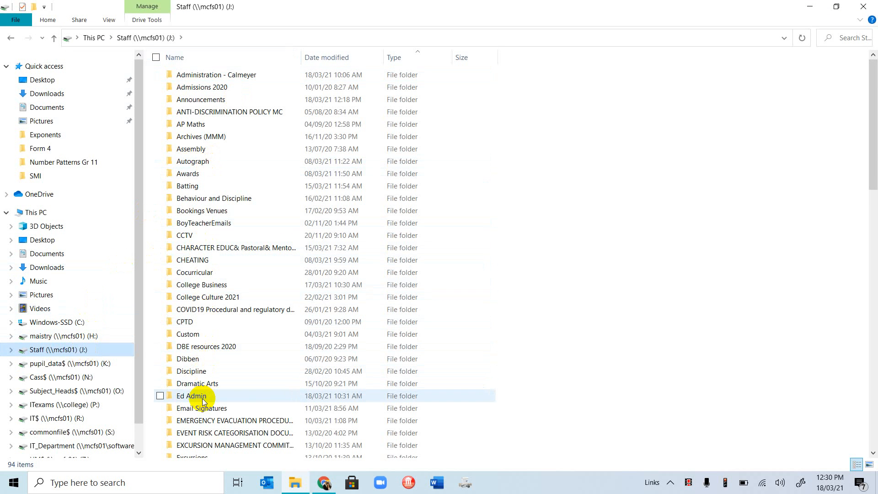
pyautogui.doubleClick(192, 396)
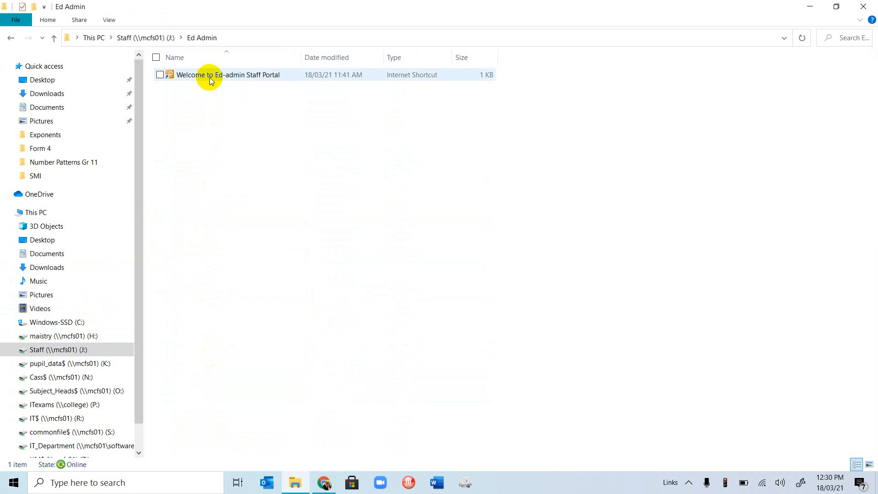
pyautogui.moveTo(229, 74)
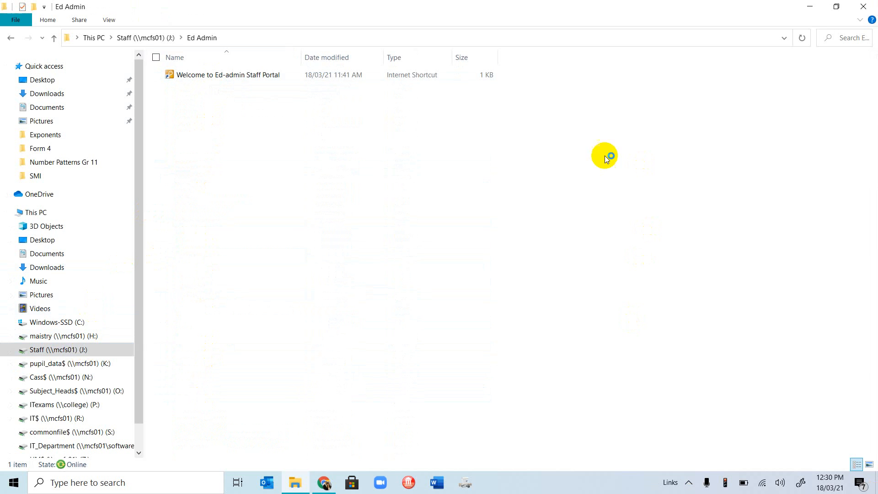
pyautogui.doubleClick(228, 74)
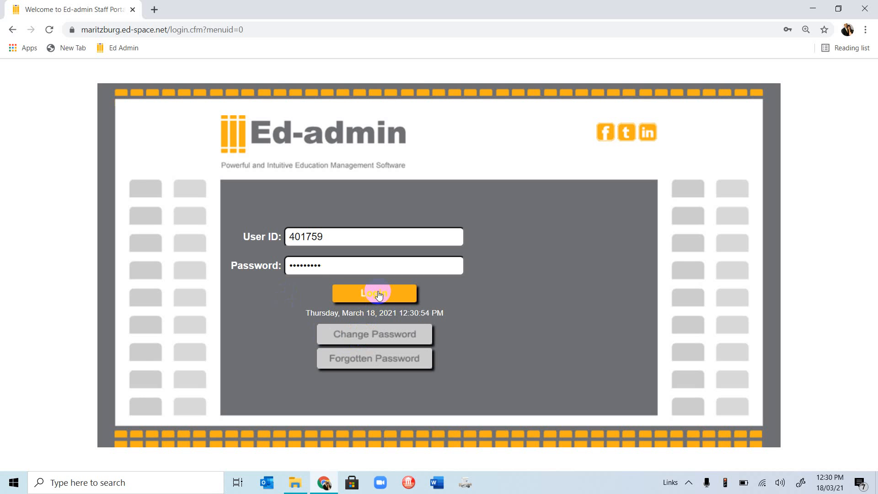
# - Log in to the Ed-admin staff portal and wait for the Dashboard to load
pyautogui.click(375, 293)
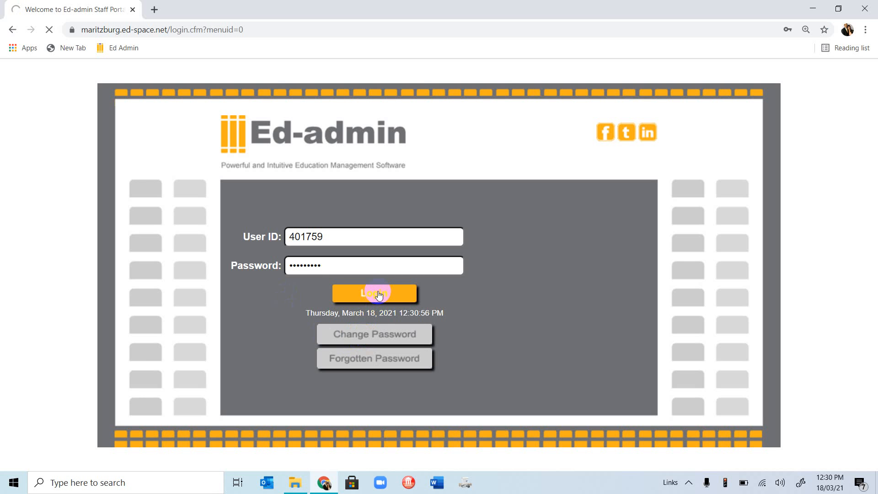
pyautogui.click(374, 292)
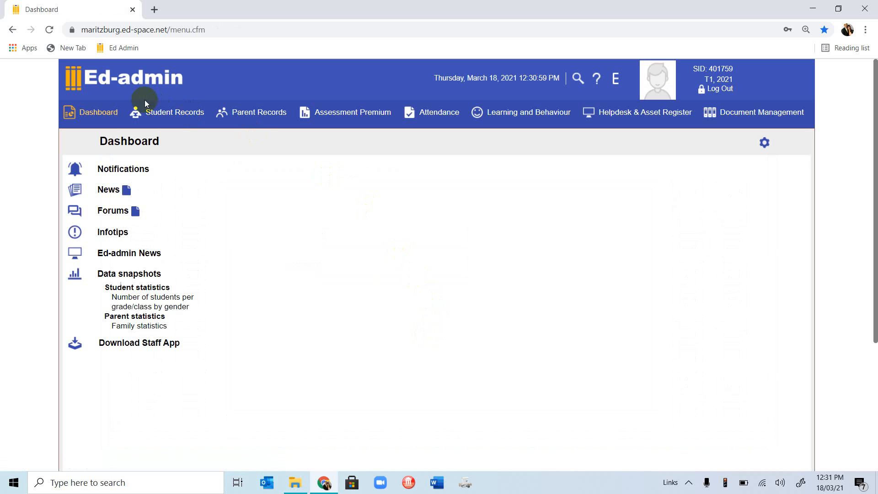
pyautogui.moveTo(172, 98)
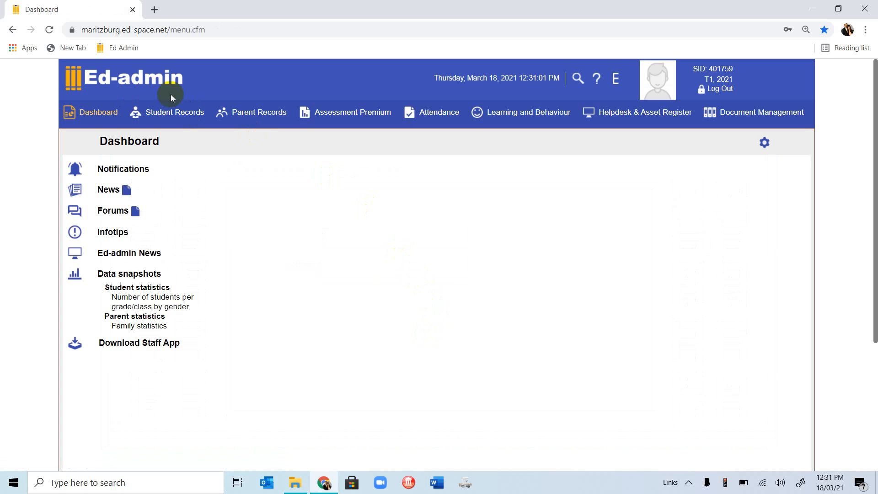
pyautogui.moveTo(329, 215)
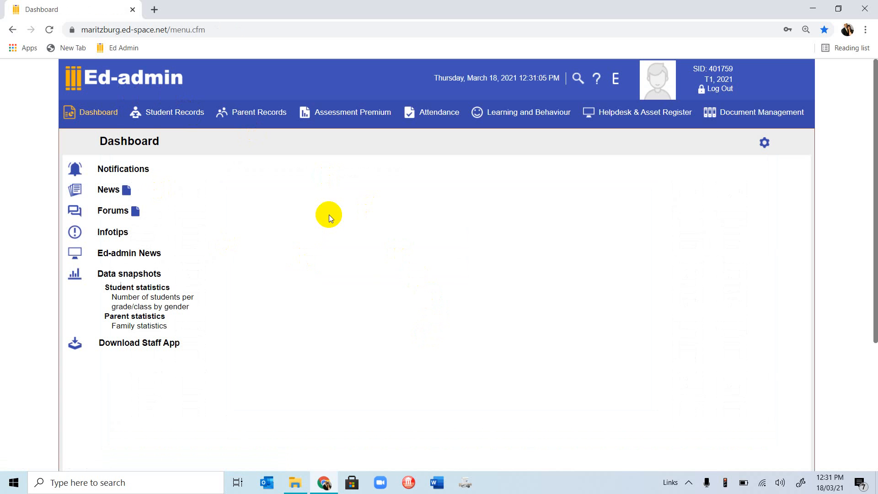
pyautogui.moveTo(299, 122)
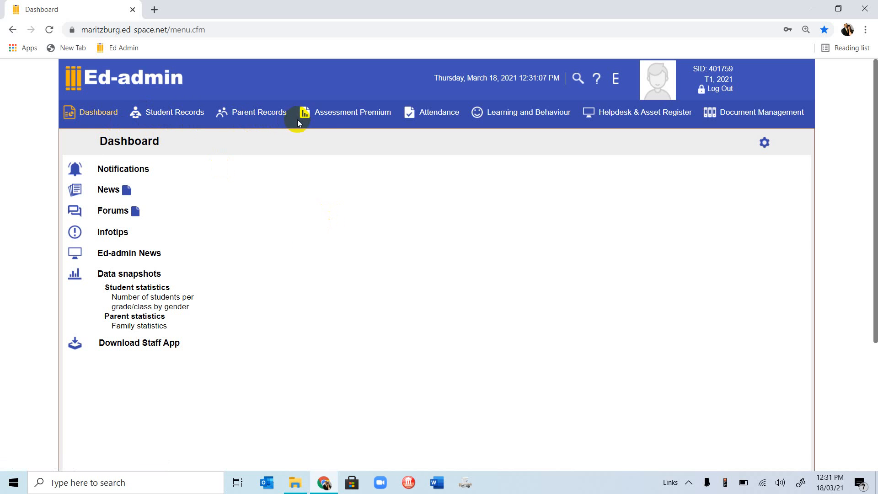
pyautogui.moveTo(354, 115)
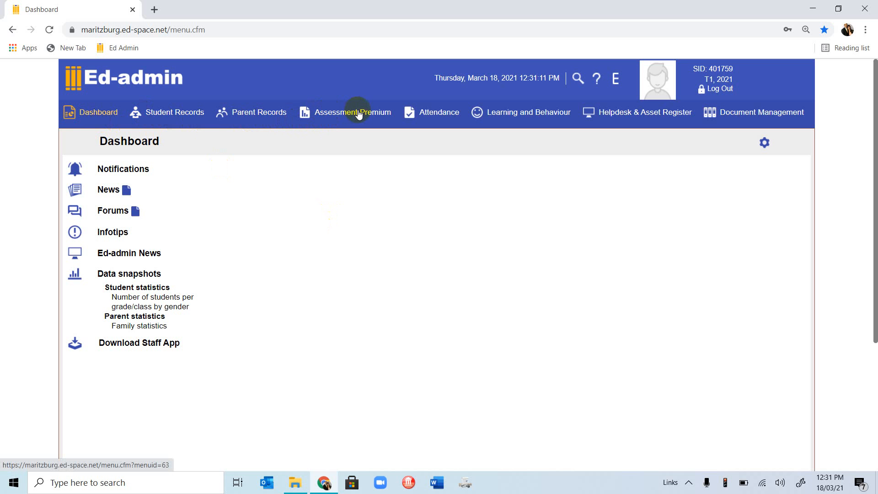
# - Open Assessment Premium with Assessment chosen as the assessment type
pyautogui.click(353, 112)
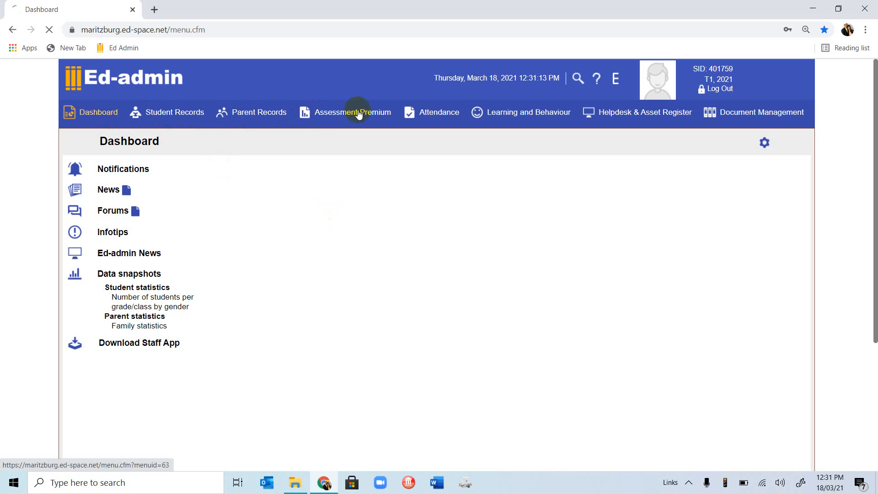
pyautogui.click(352, 112)
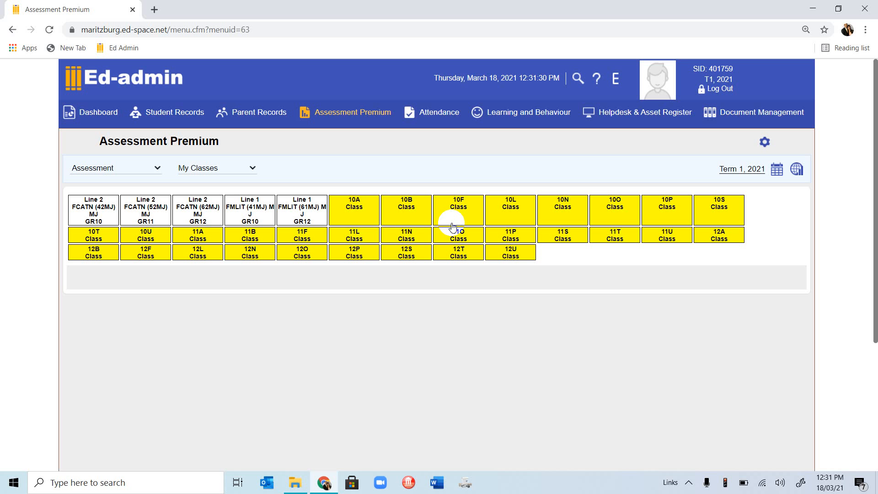
pyautogui.moveTo(377, 261)
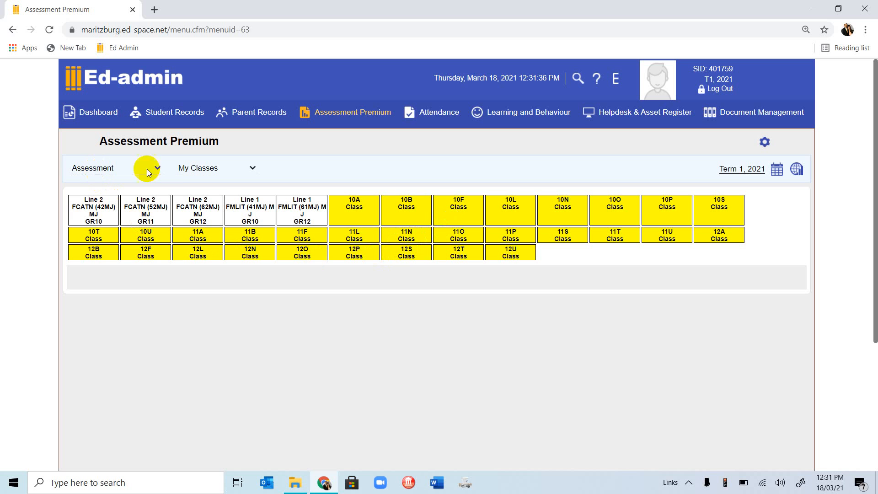
pyautogui.click(156, 167)
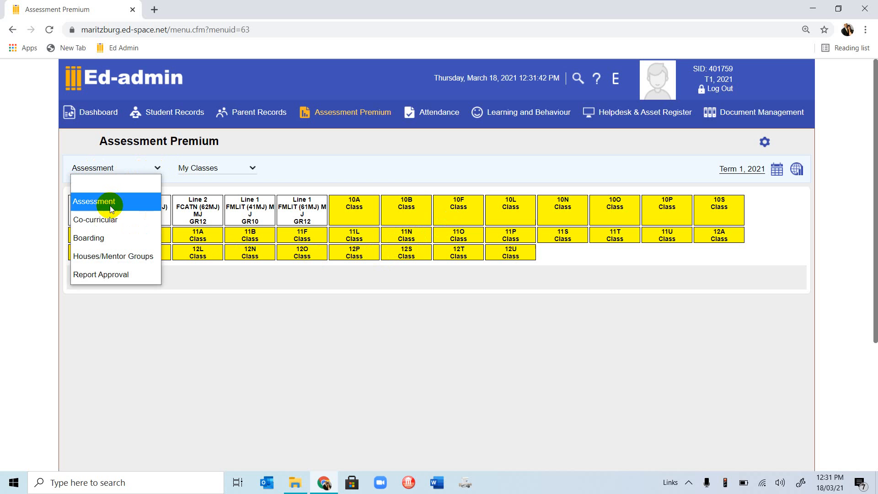
pyautogui.moveTo(106, 238)
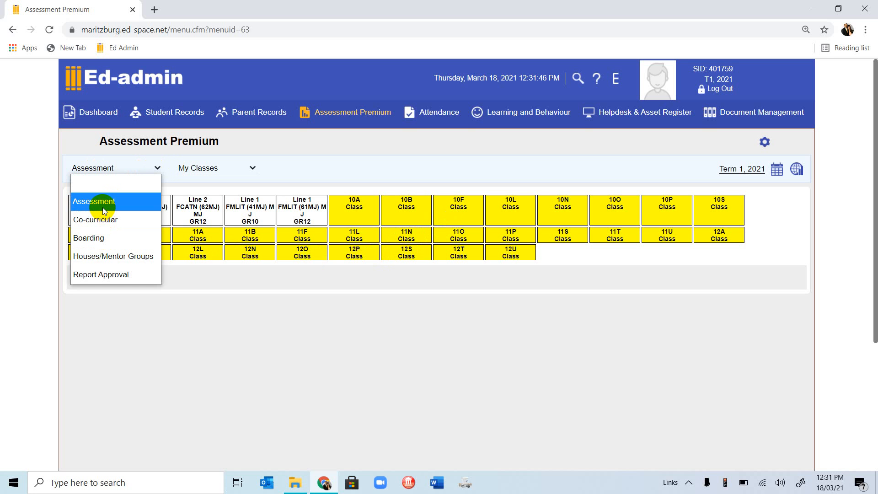
pyautogui.click(94, 202)
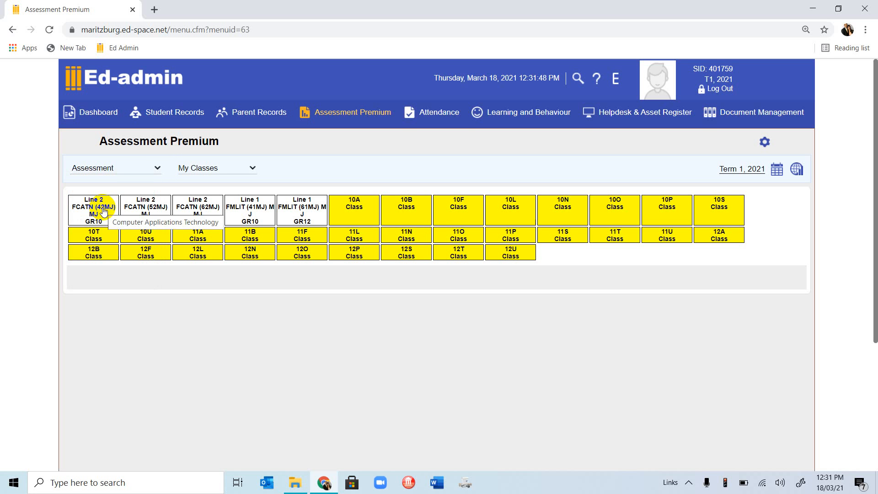
pyautogui.moveTo(253, 174)
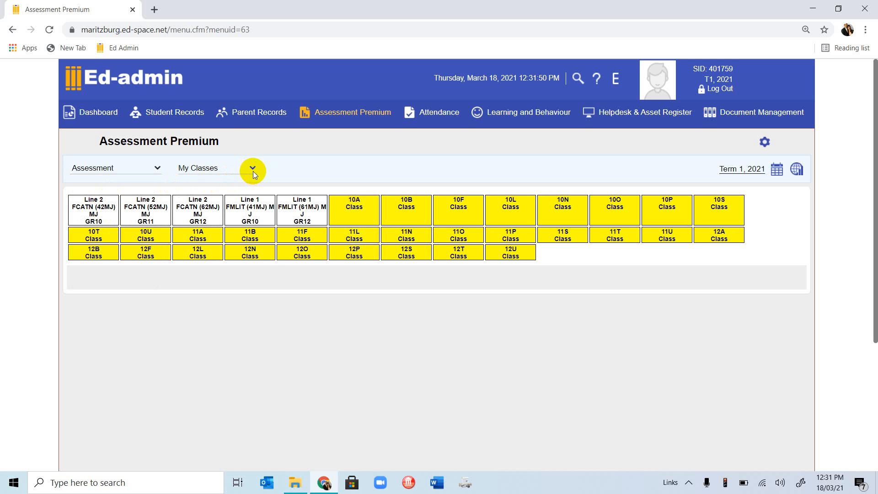
# - Filter the classes to GR12 and open 'Line 1 FMLIT (61MJ)'
pyautogui.click(252, 168)
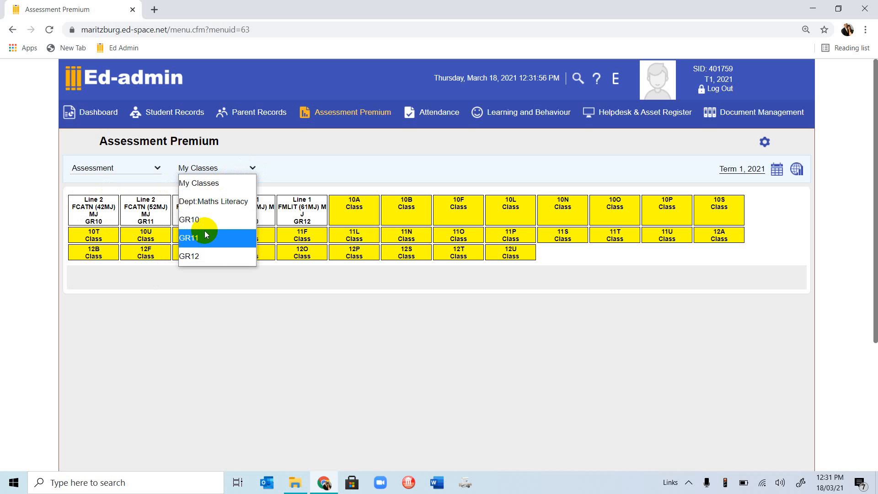
pyautogui.moveTo(204, 219)
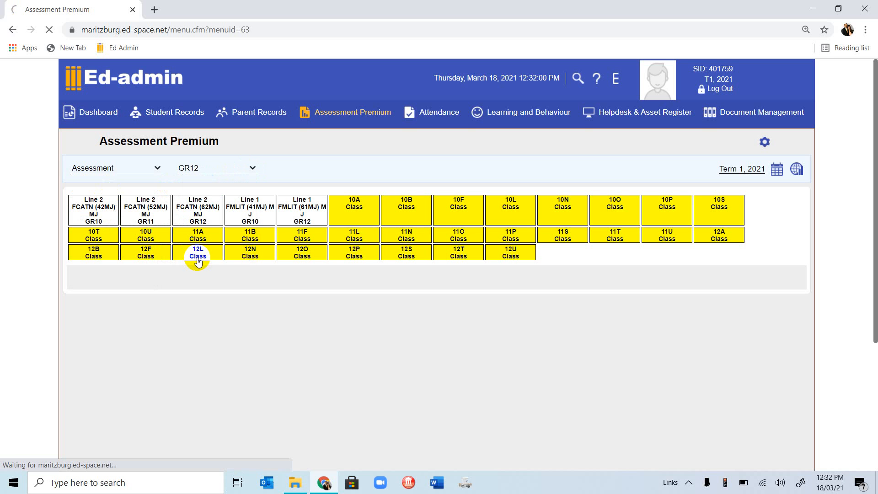
pyautogui.click(198, 252)
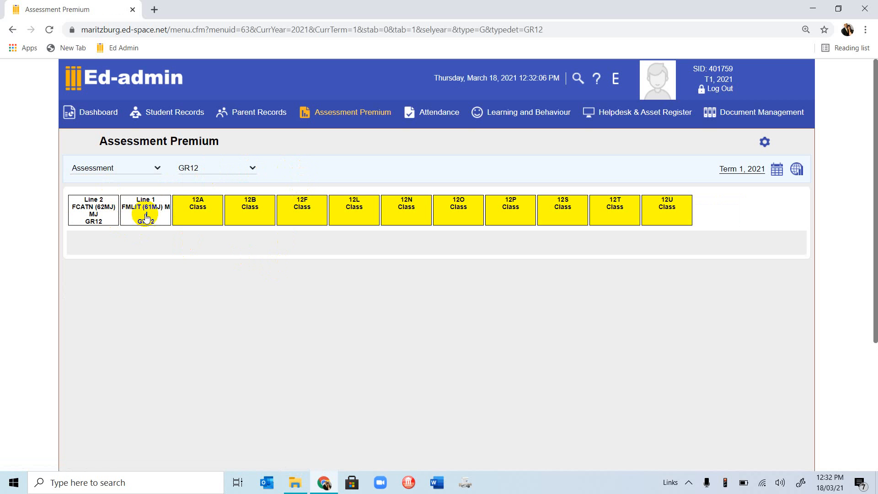
pyautogui.moveTo(145, 217)
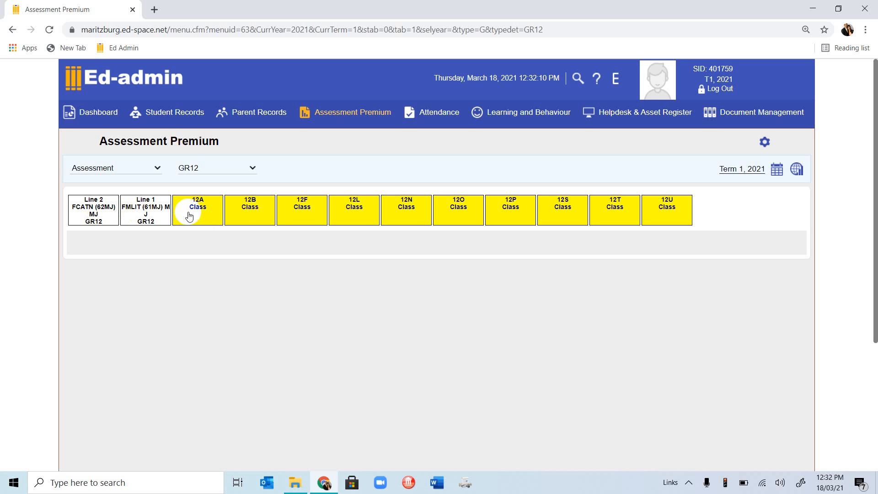
pyautogui.moveTo(374, 224)
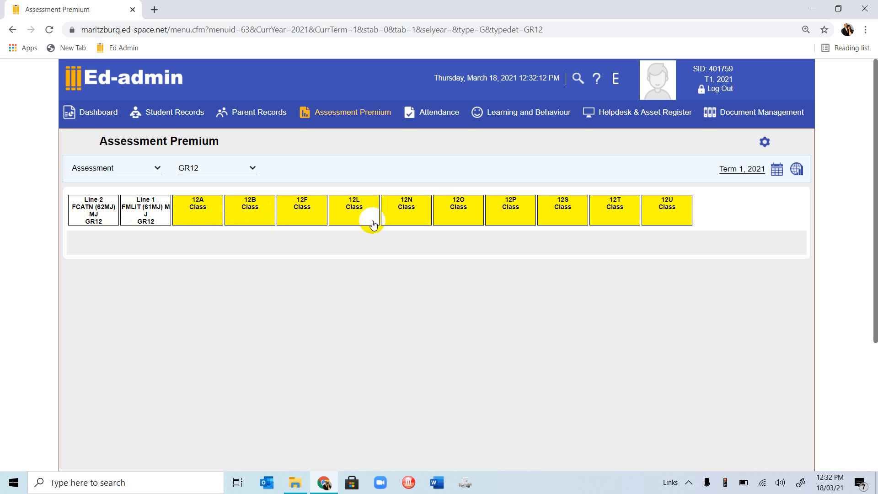
pyautogui.moveTo(184, 200)
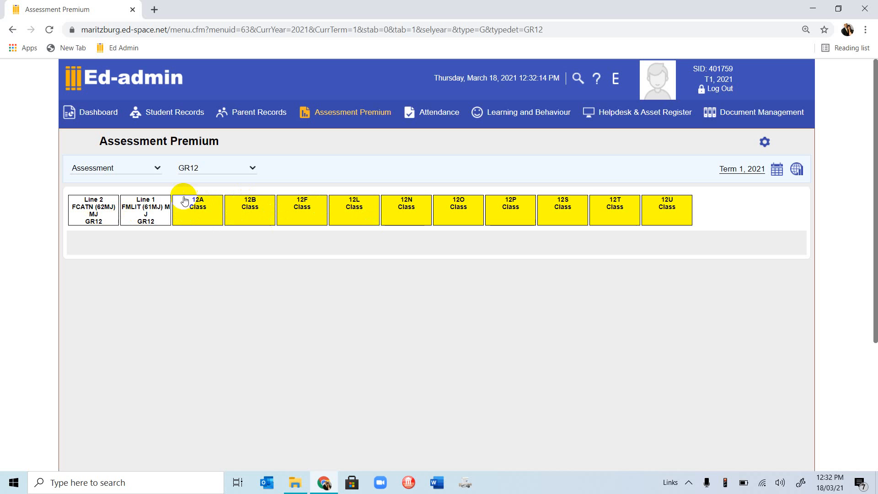
pyautogui.moveTo(134, 215)
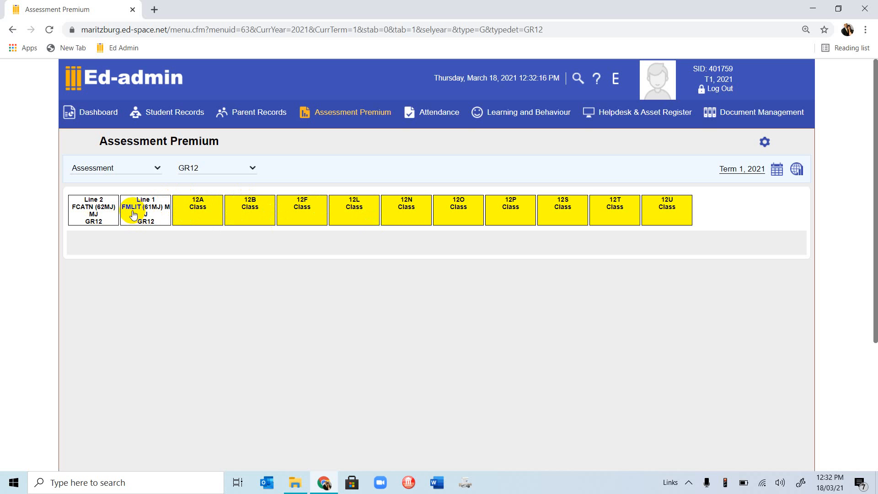
pyautogui.moveTo(144, 224)
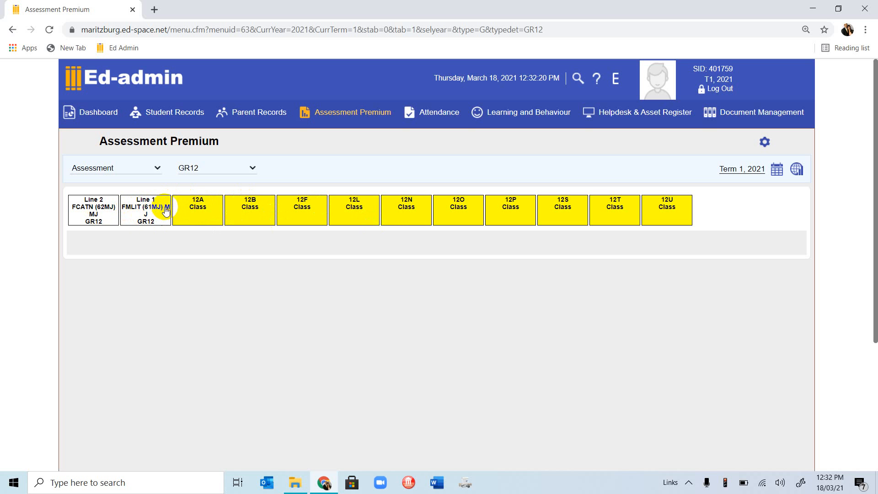
pyautogui.moveTo(151, 216)
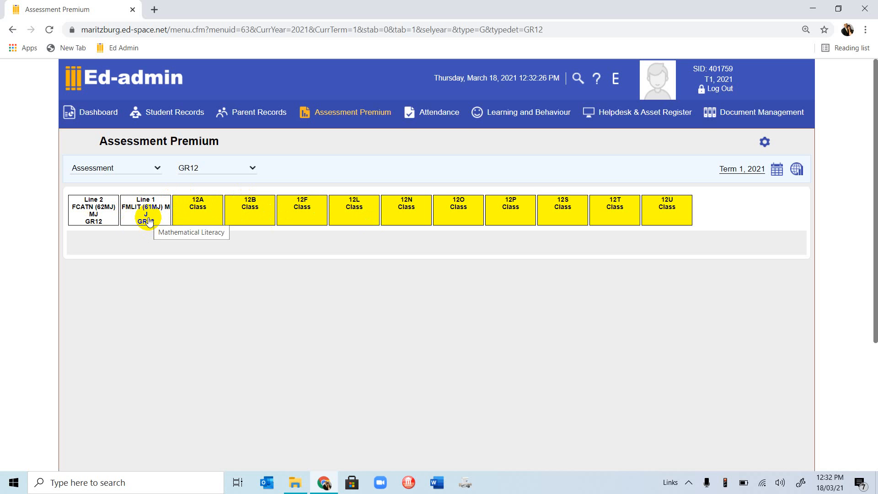
pyautogui.click(144, 210)
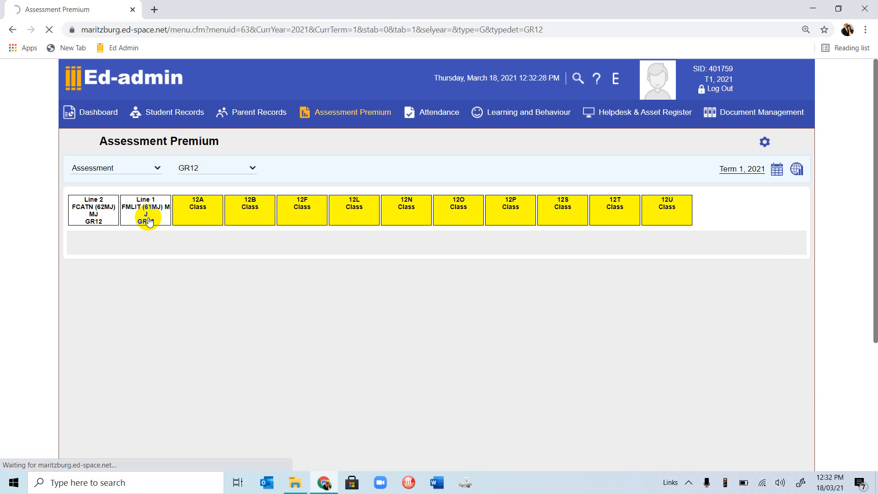
# - Open the Select View menu for the Mathematical Literacy class
pyautogui.click(145, 210)
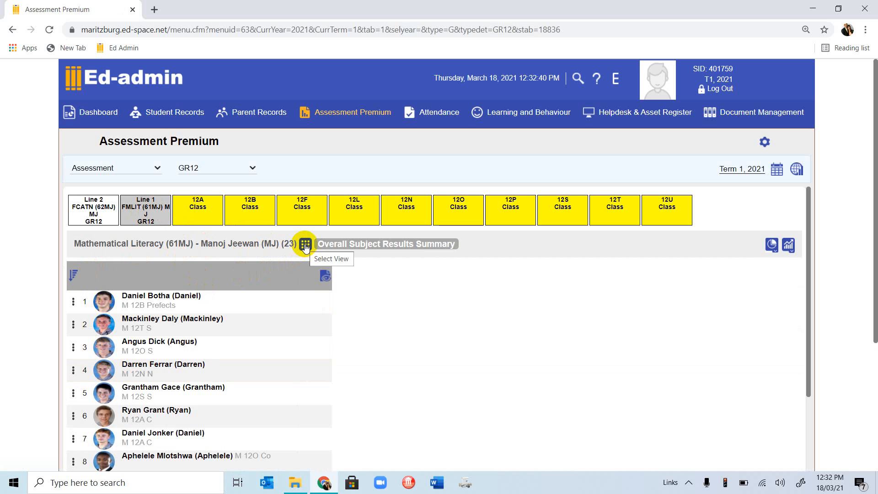
pyautogui.click(305, 244)
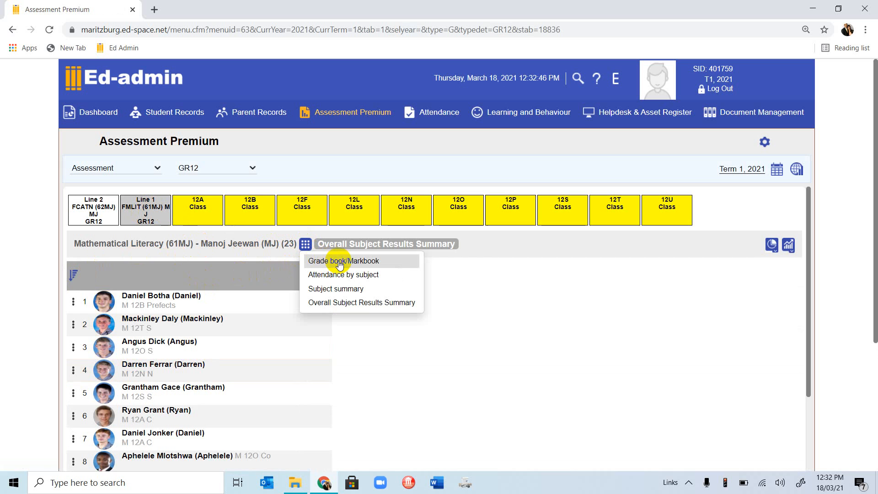
pyautogui.click(344, 261)
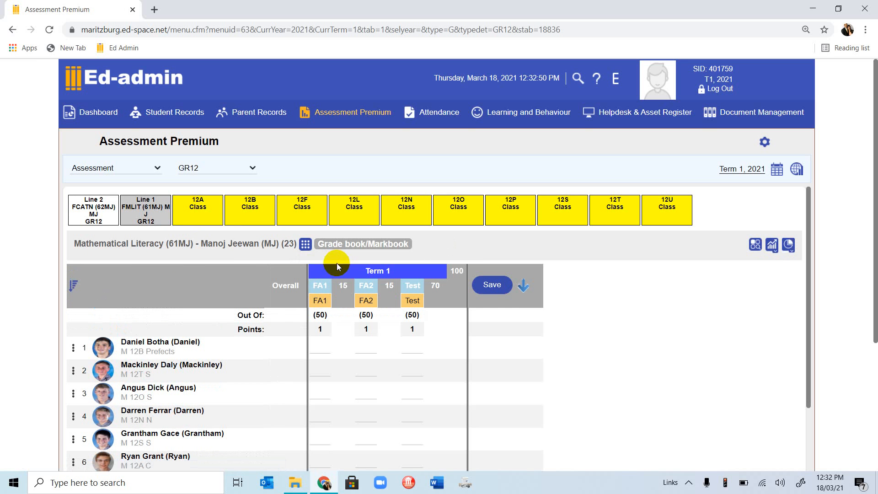
pyautogui.moveTo(333, 272)
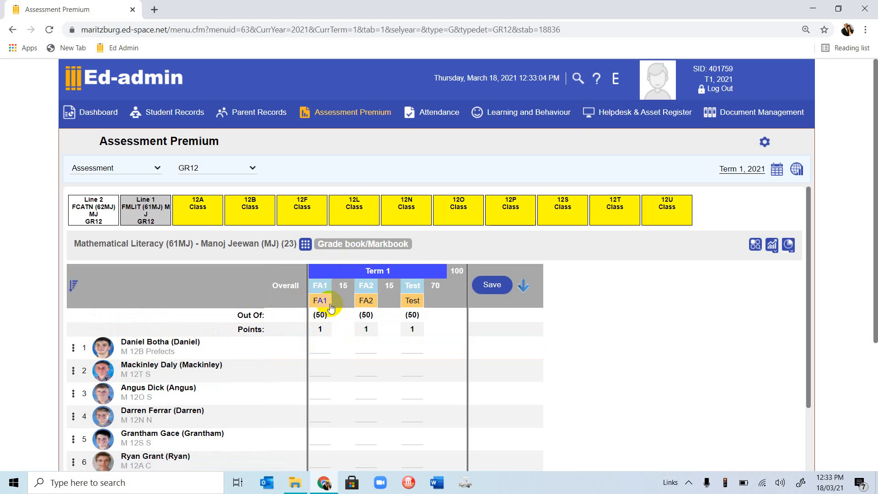
pyautogui.click(320, 347)
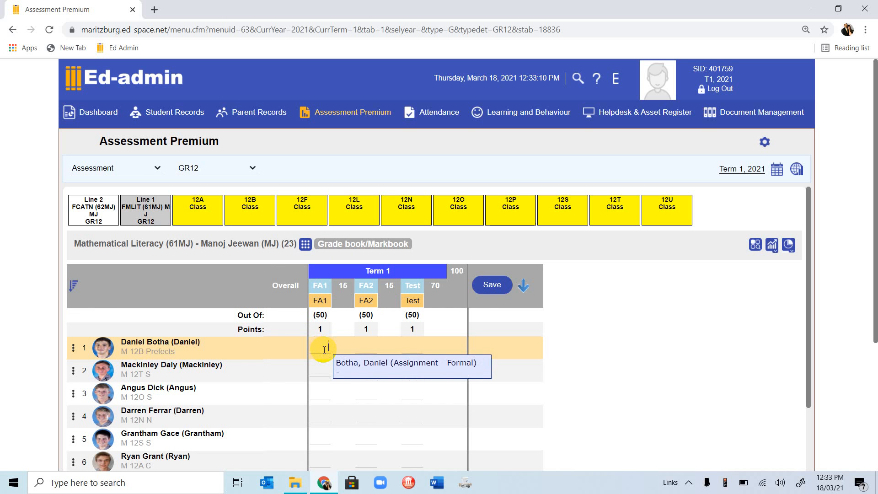
pyautogui.write('25')
pyautogui.click(366, 347)
pyautogui.write('2')
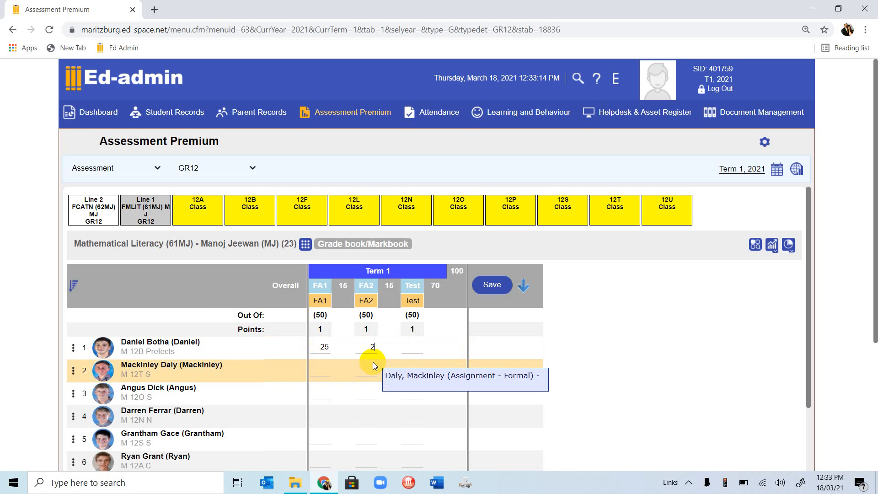
pyautogui.click(412, 346)
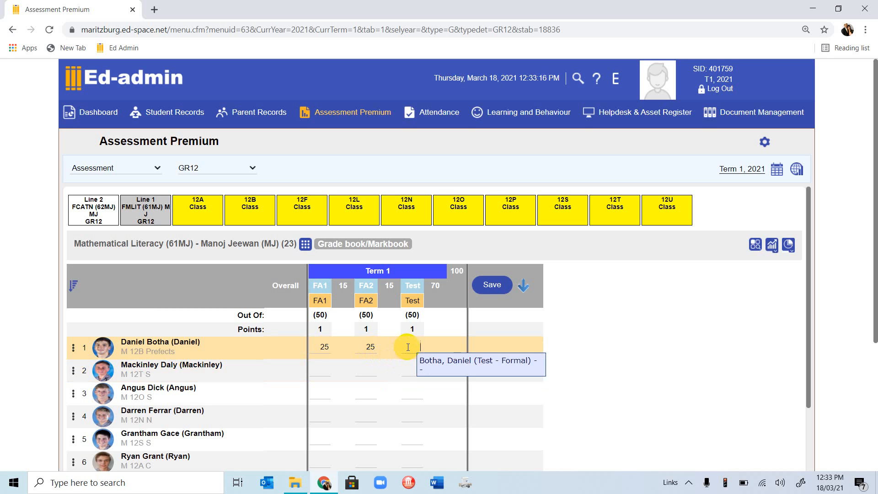
pyautogui.write('25')
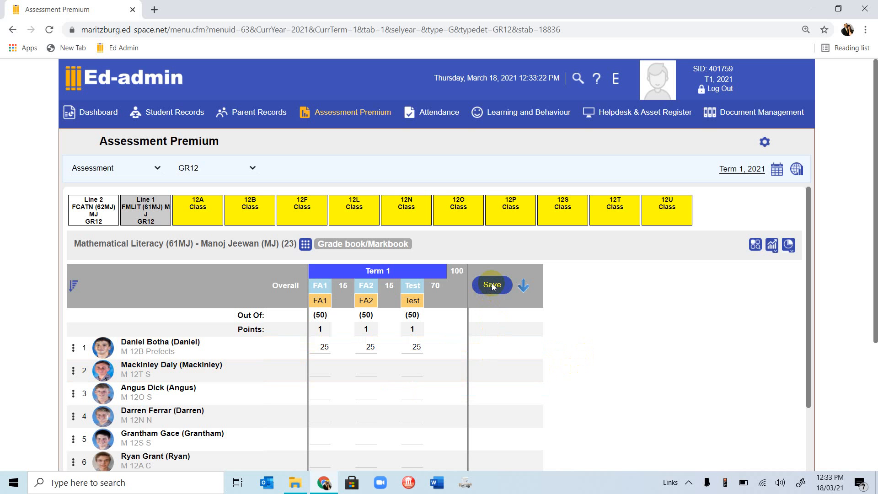
pyautogui.click(492, 285)
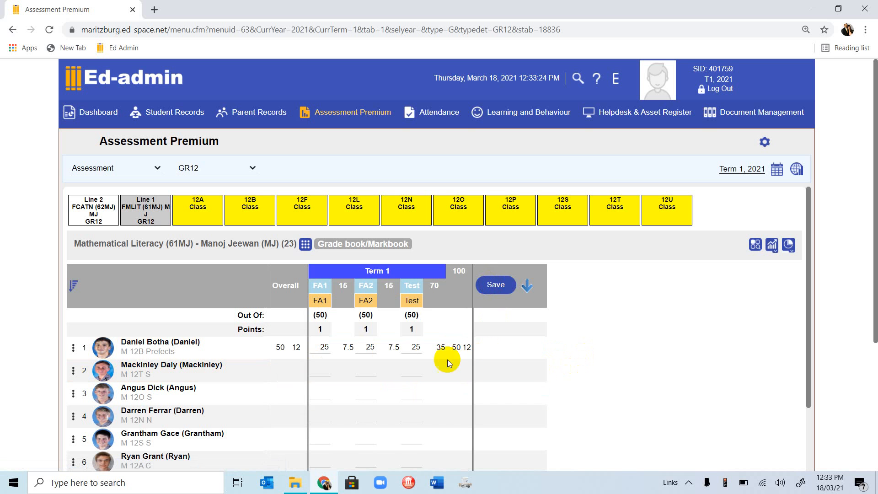
pyautogui.click(320, 347)
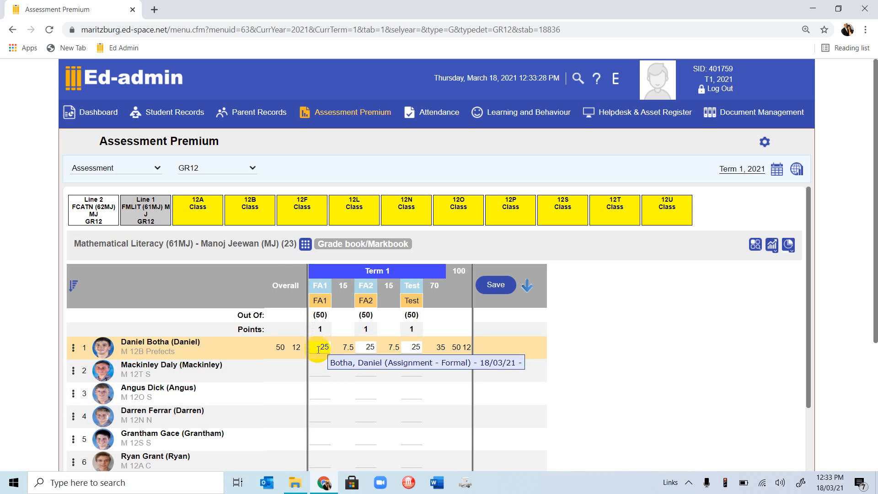
pyautogui.moveTo(348, 346)
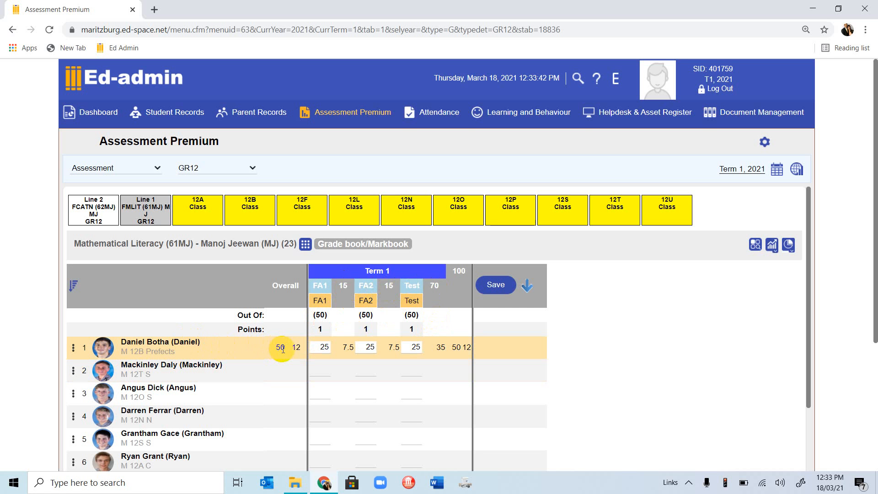
pyautogui.moveTo(296, 347)
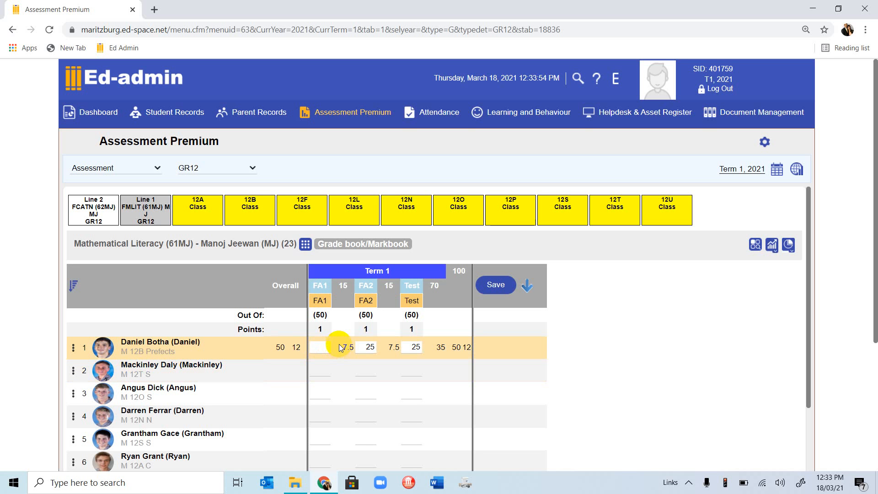
pyautogui.write('50')
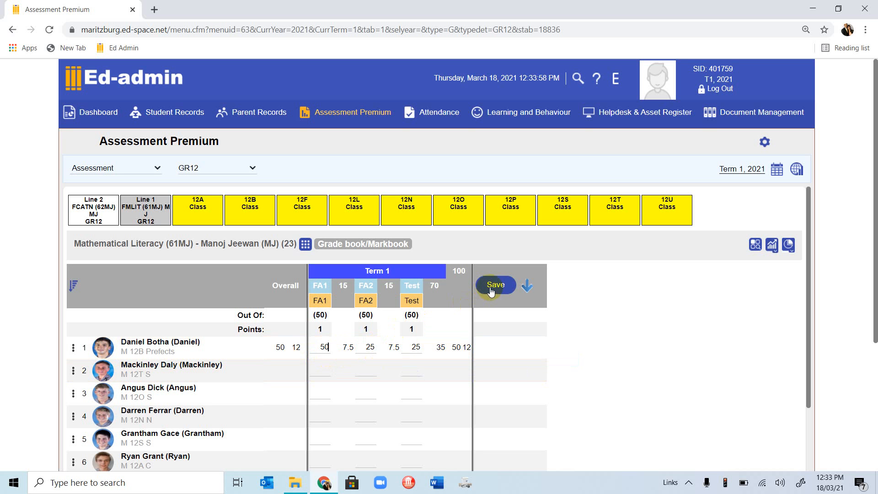
pyautogui.click(495, 285)
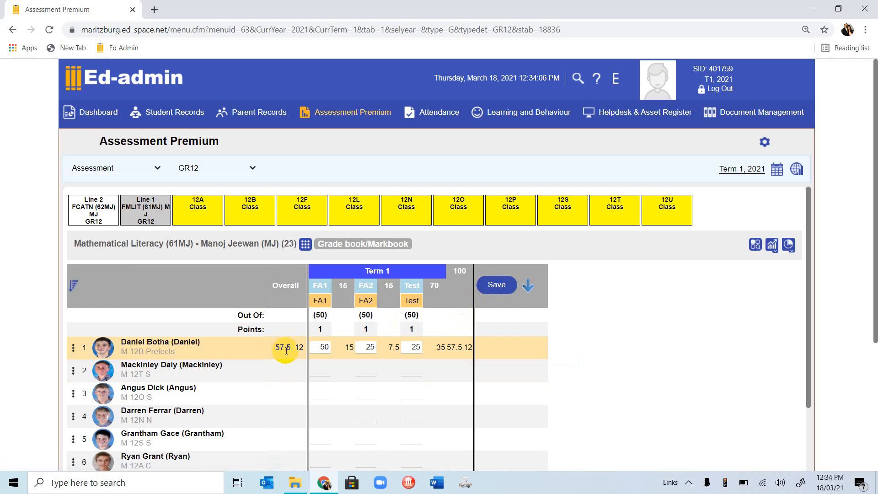
pyautogui.scroll(-3)
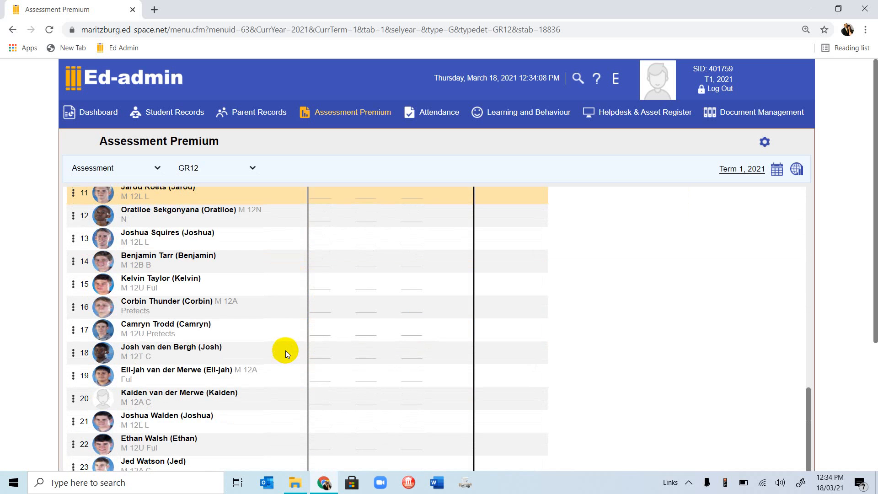
pyautogui.scroll(-3)
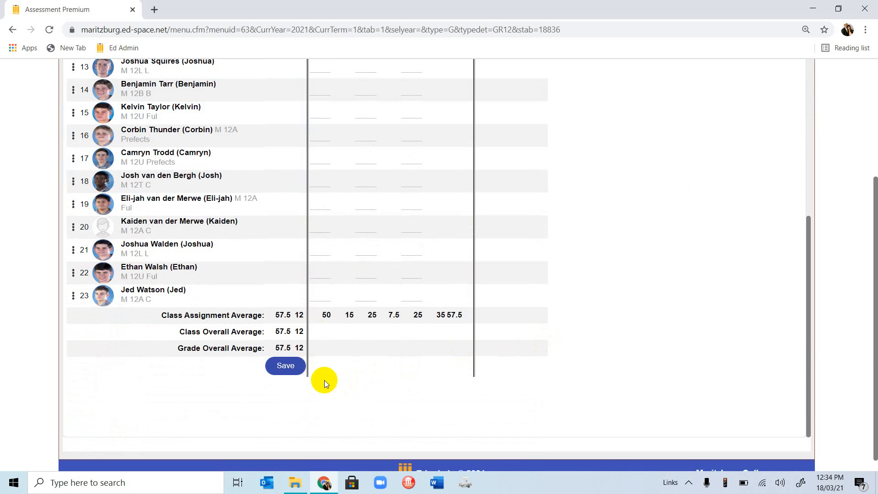
pyautogui.moveTo(238, 329)
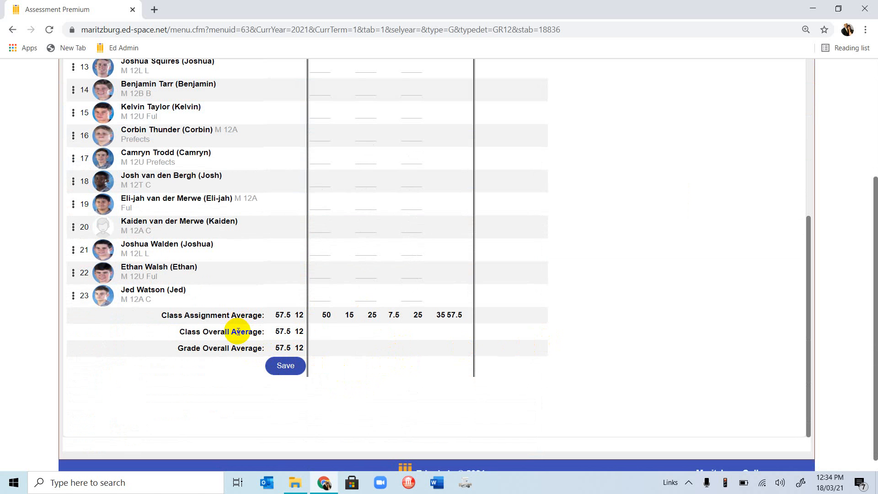
pyautogui.moveTo(417, 371)
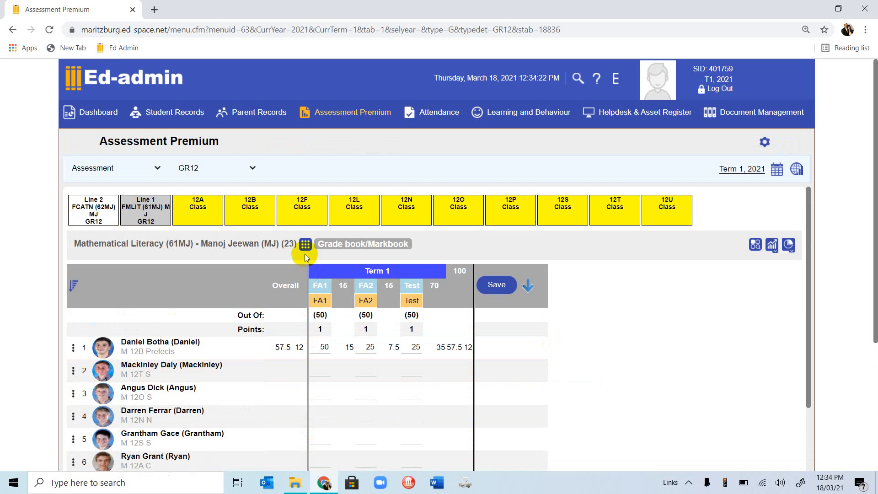
# - Switch the class view from the markbook to Attendance by subject
pyautogui.click(305, 244)
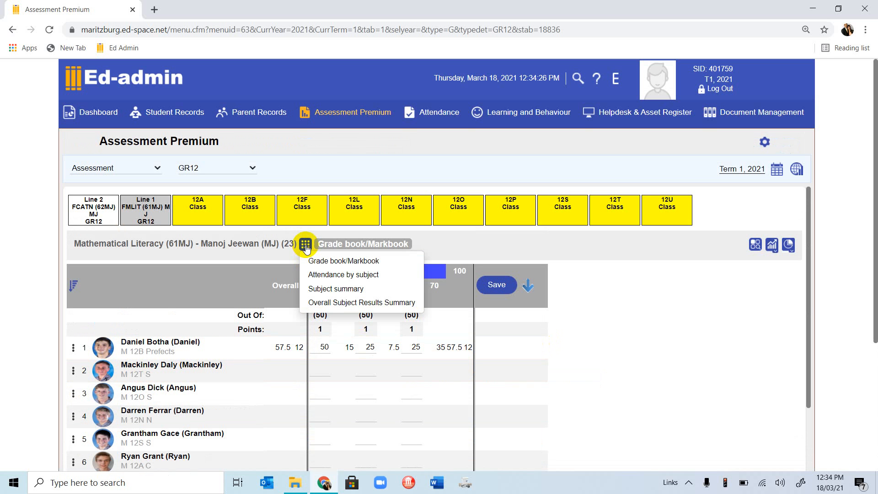
pyautogui.moveTo(327, 274)
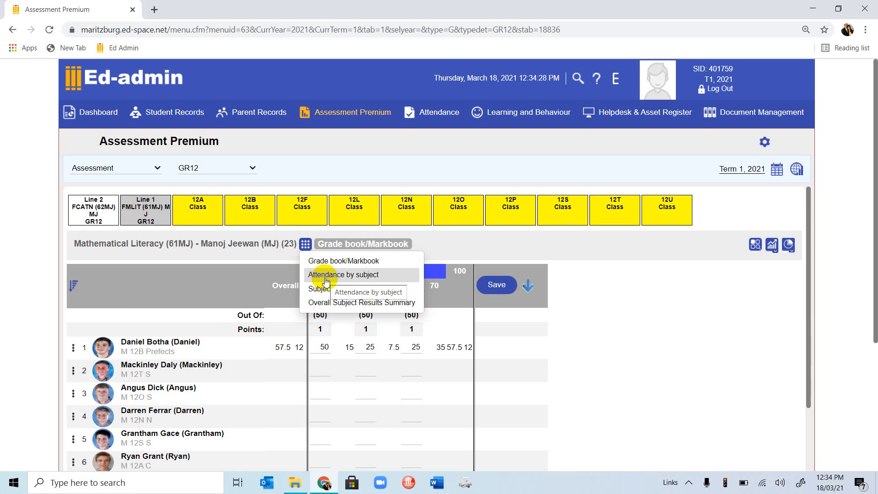
pyautogui.click(305, 244)
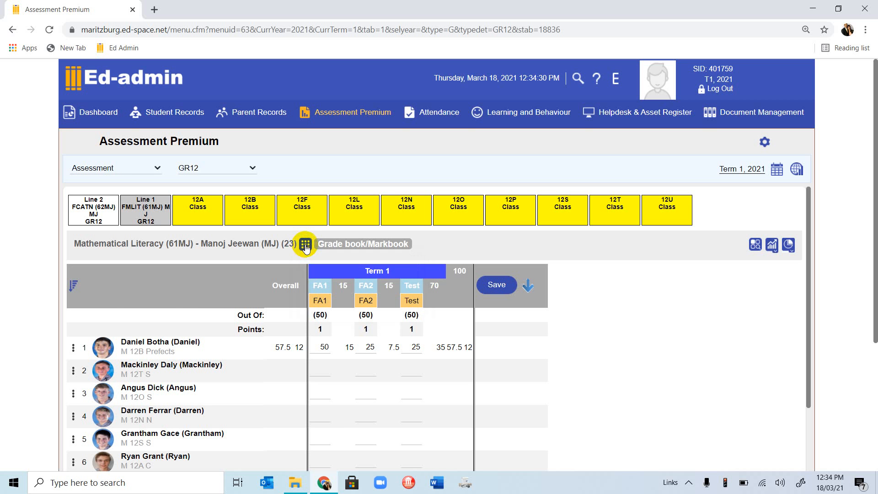
pyautogui.click(305, 245)
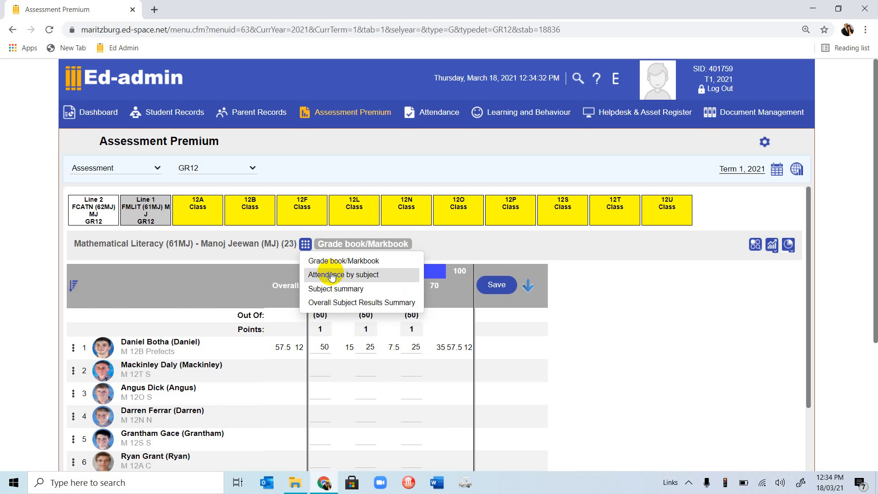
pyautogui.click(343, 275)
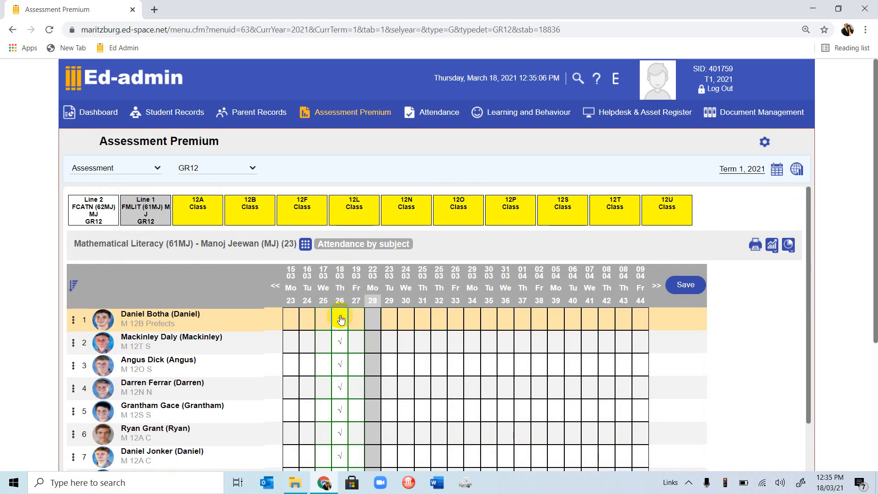
# - Cycle Daniel's Thu 18/03 cell through Late No Reason, Late With Reason, Absent and AS
pyautogui.click(339, 319)
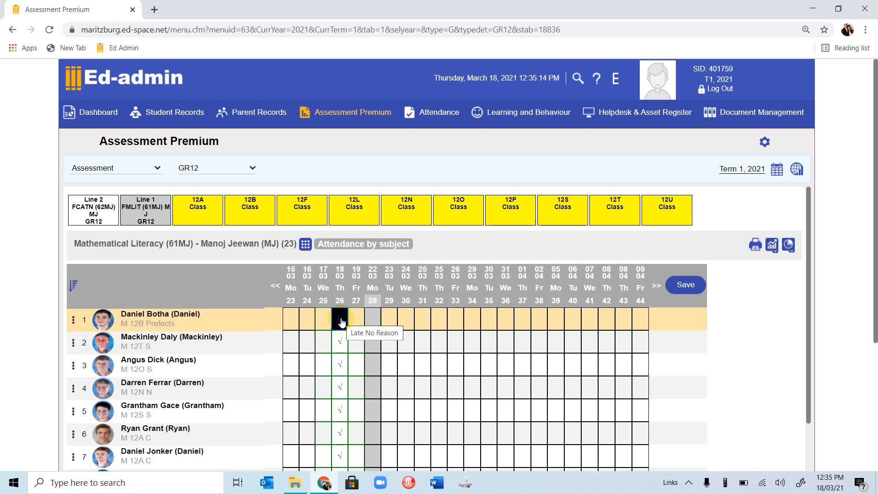
pyautogui.click(339, 320)
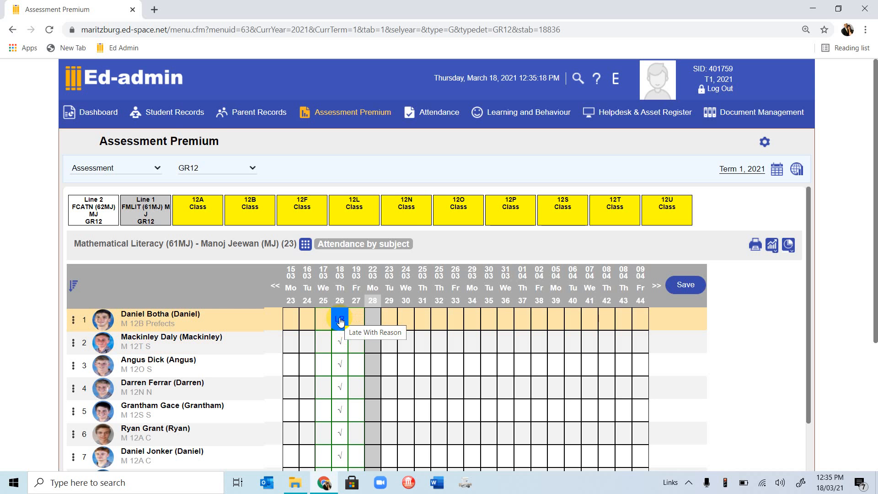
pyautogui.click(339, 319)
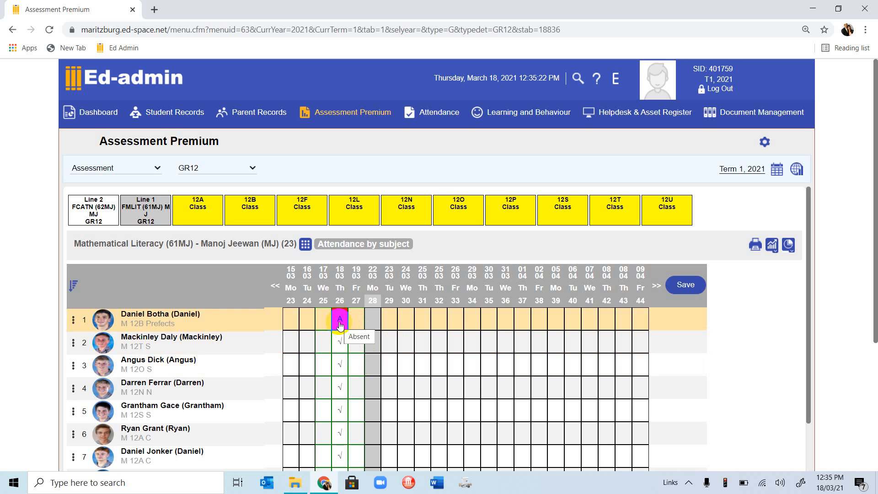
pyautogui.click(340, 319)
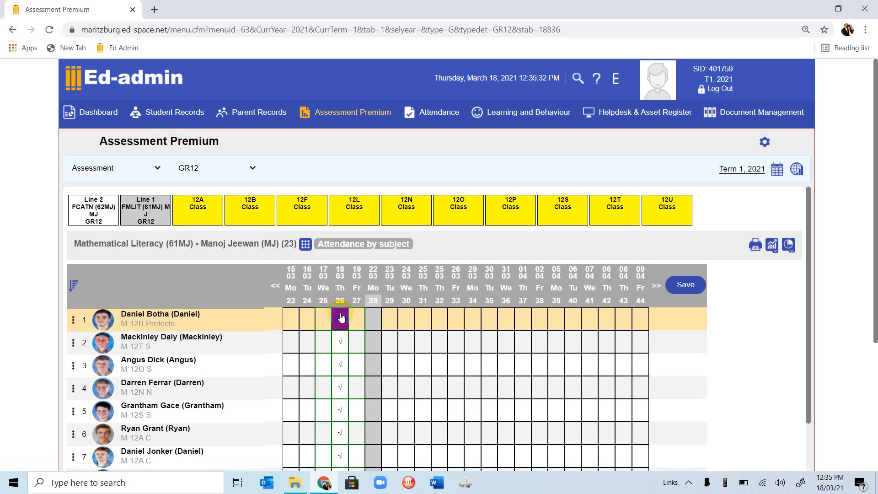
pyautogui.click(340, 319)
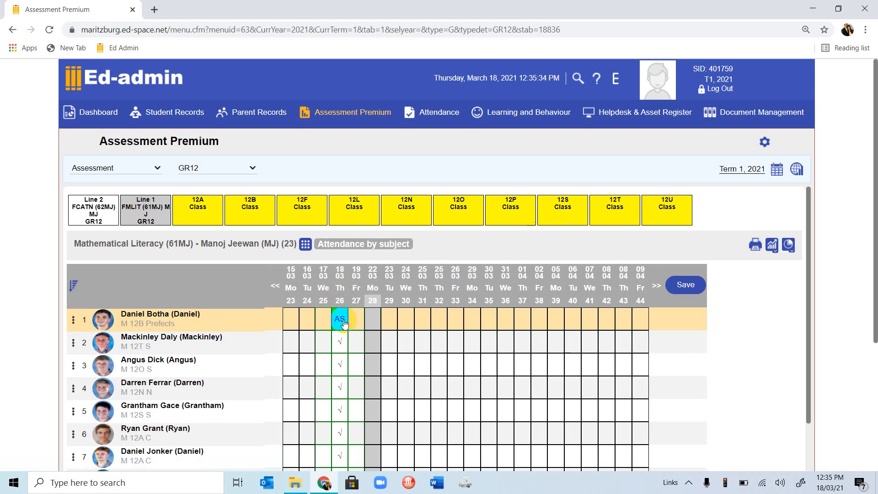
pyautogui.click(340, 319)
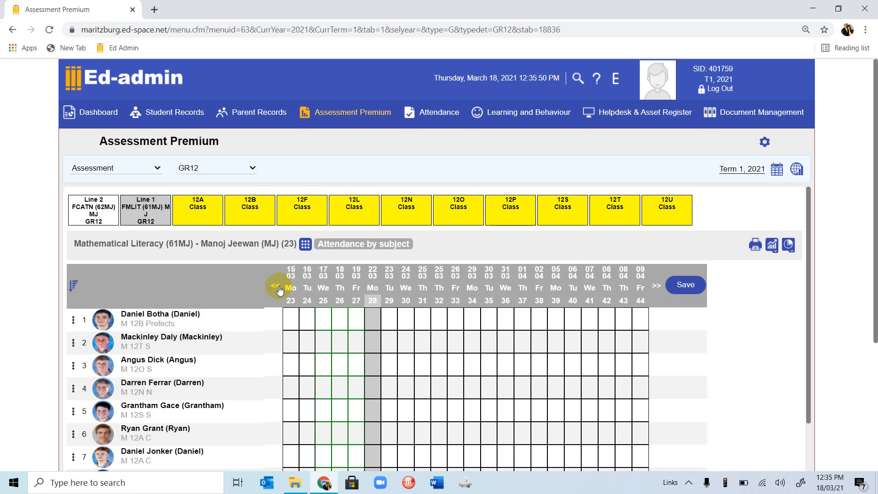
pyautogui.click(274, 285)
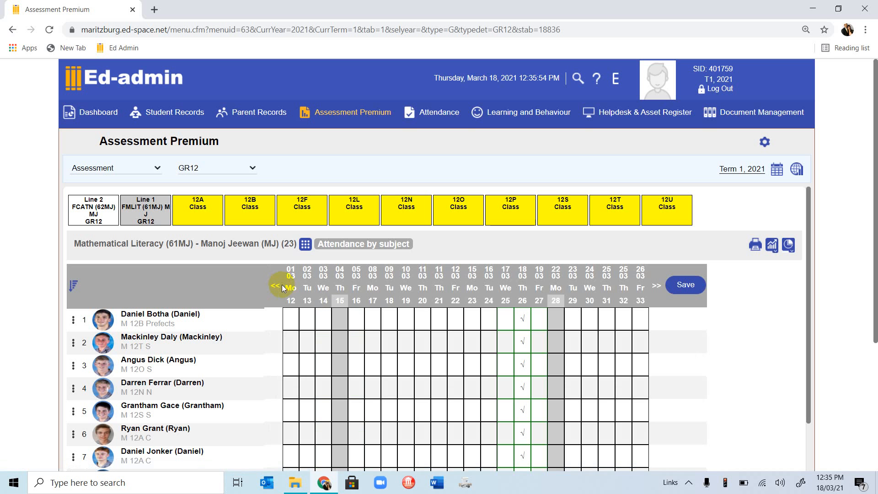
pyautogui.click(656, 285)
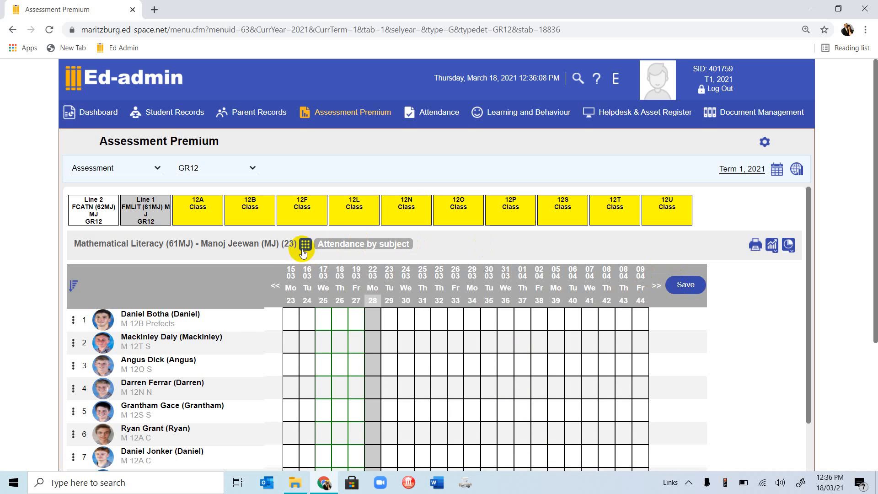
# - Switch the Mathematical Literacy class to the Subject summary view with overall and effort columns
pyautogui.click(305, 243)
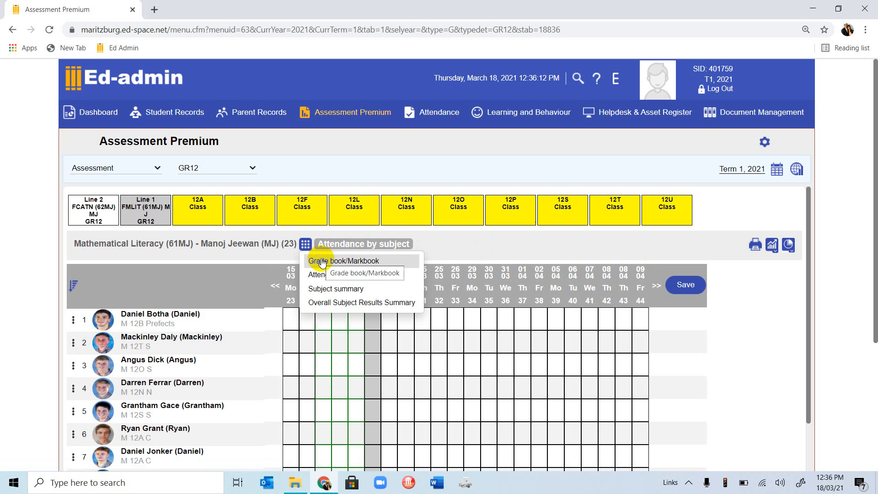
pyautogui.moveTo(328, 295)
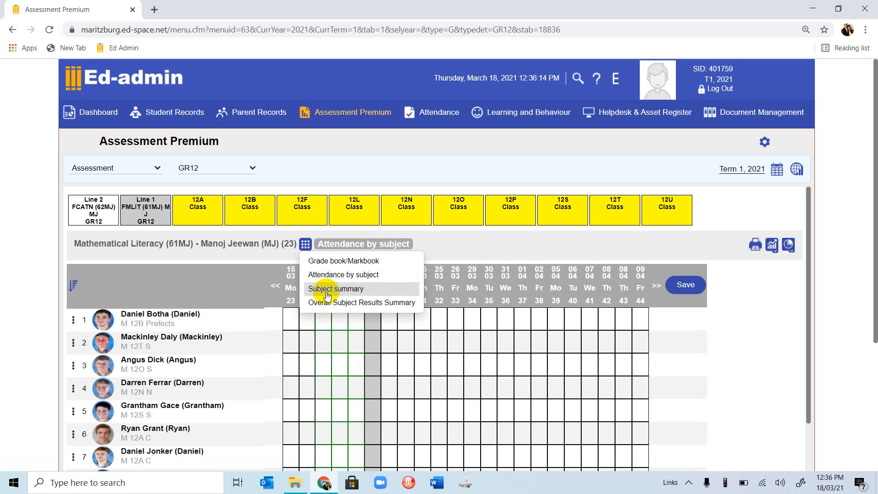
pyautogui.click(336, 289)
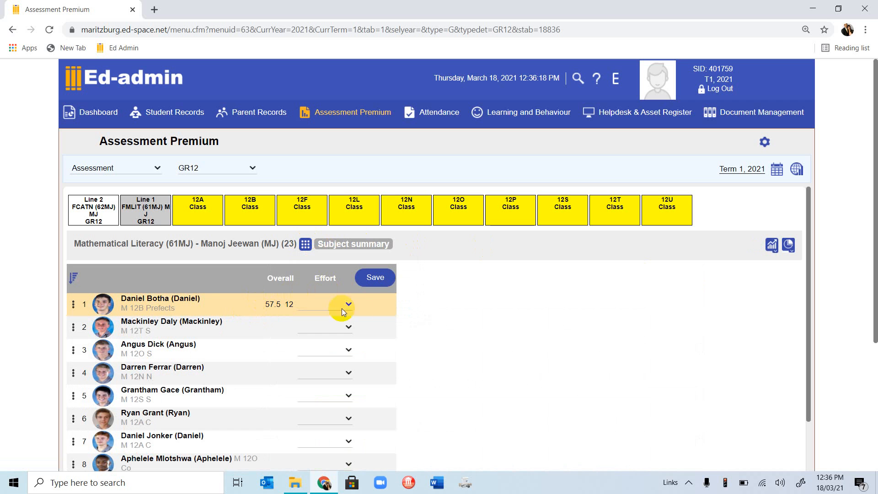
pyautogui.click(347, 305)
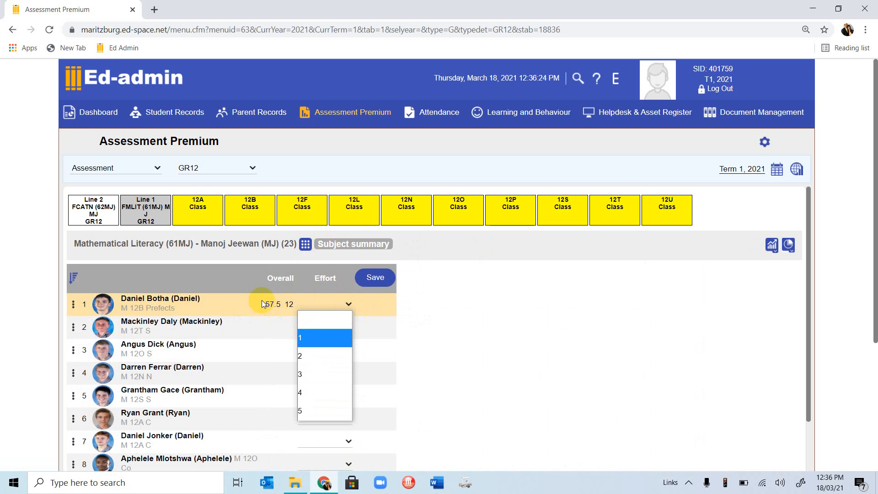
pyautogui.click(300, 373)
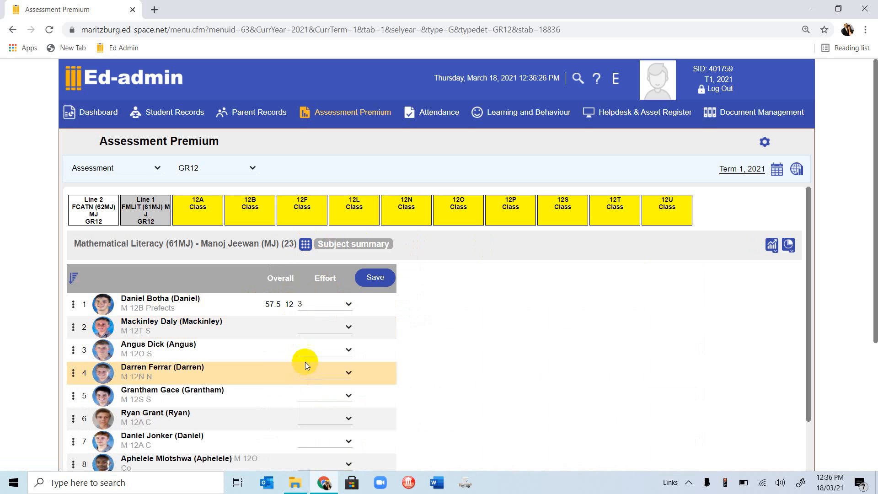
pyautogui.click(375, 277)
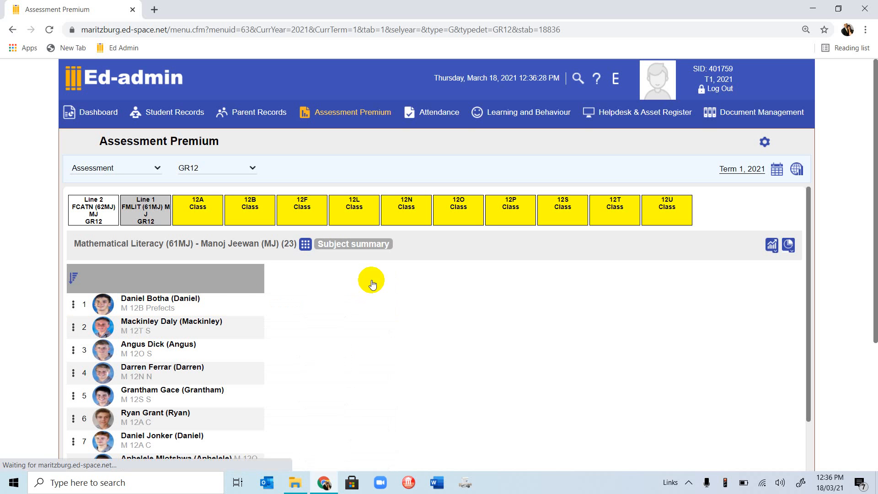
pyautogui.click(304, 244)
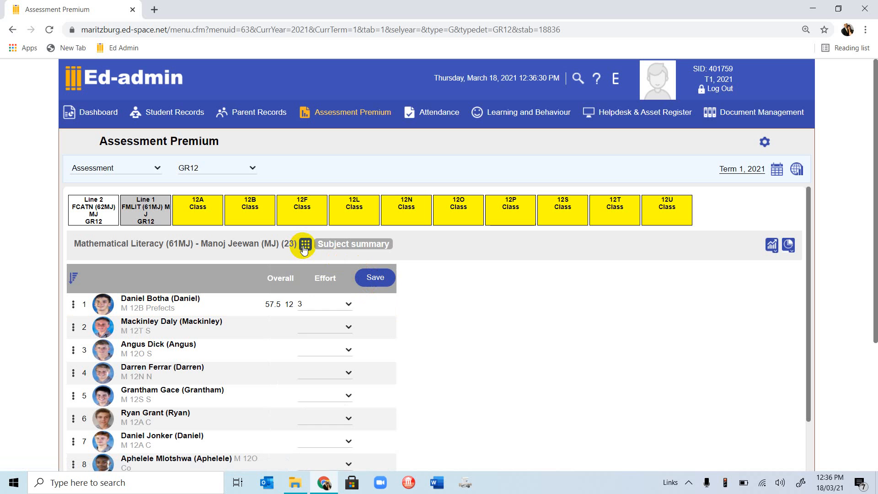
# - Switch to the Overall Subject Results Summary view, then reopen the class views list
pyautogui.click(304, 244)
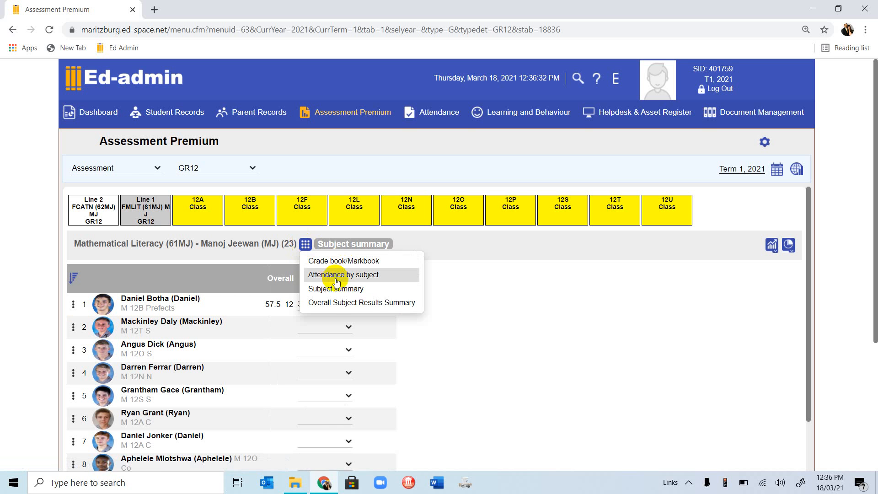
pyautogui.moveTo(324, 309)
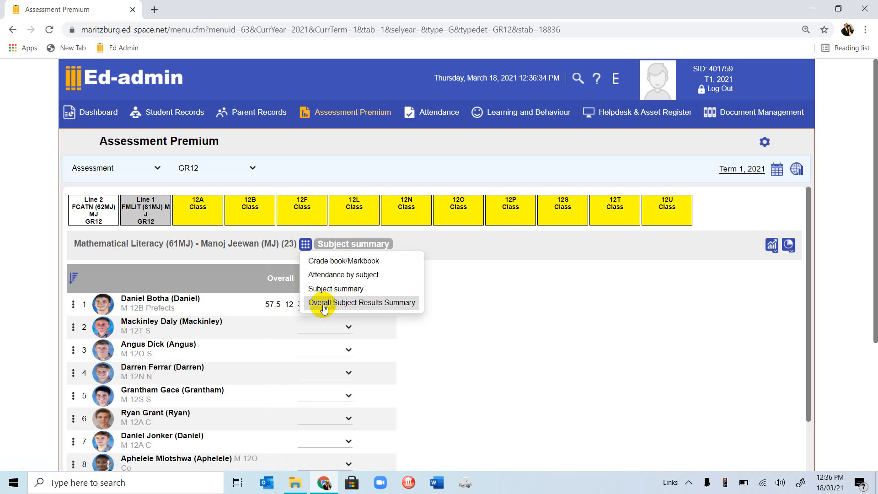
pyautogui.click(362, 303)
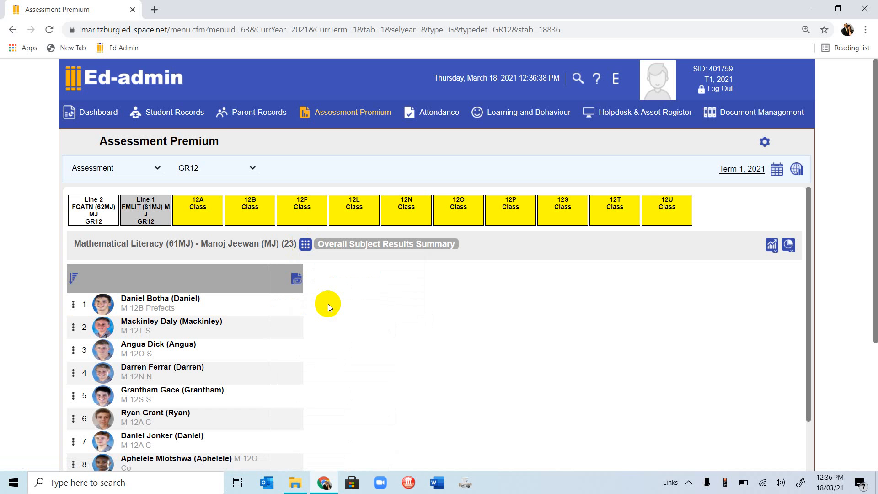
pyautogui.moveTo(331, 298)
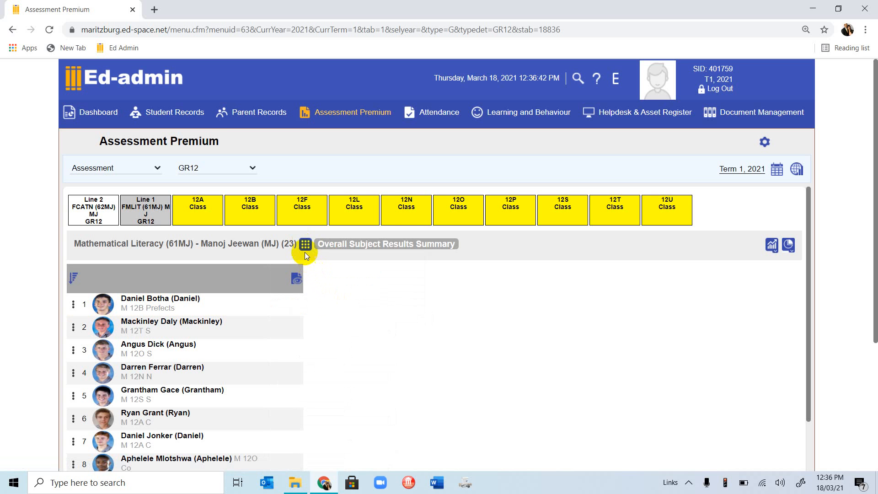
pyautogui.click(305, 245)
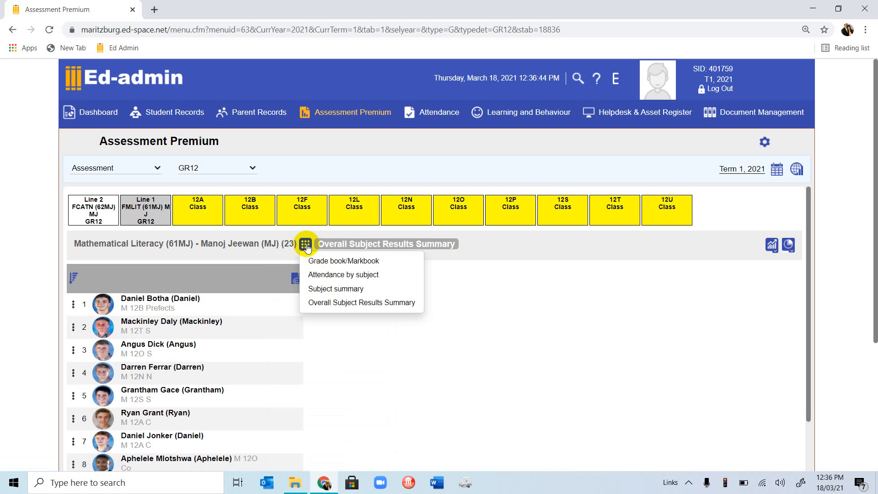
# - Return to the Grade book/Markbook view, with Daniel's FA1, FA2 and Test cells blank
pyautogui.click(344, 260)
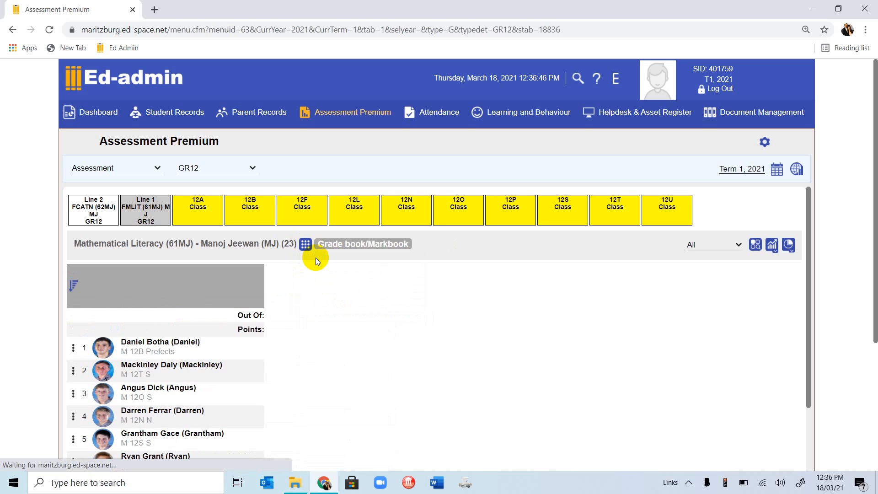
pyautogui.click(305, 244)
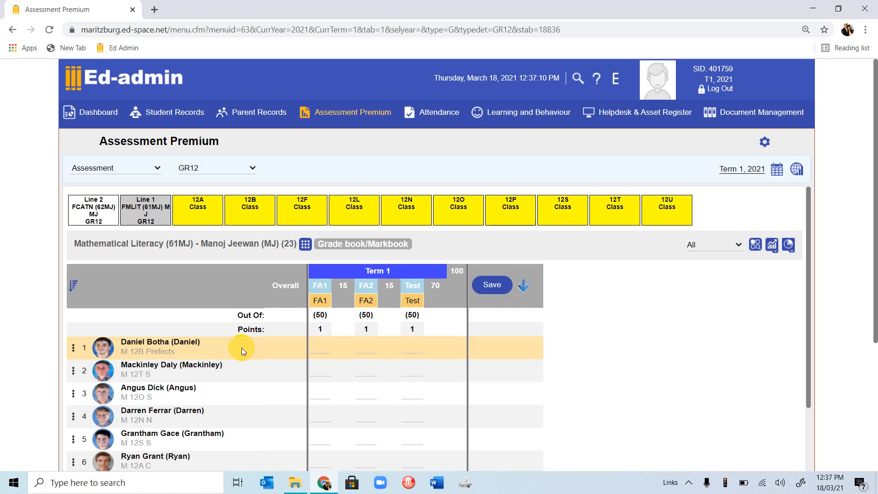
pyautogui.moveTo(672, 398)
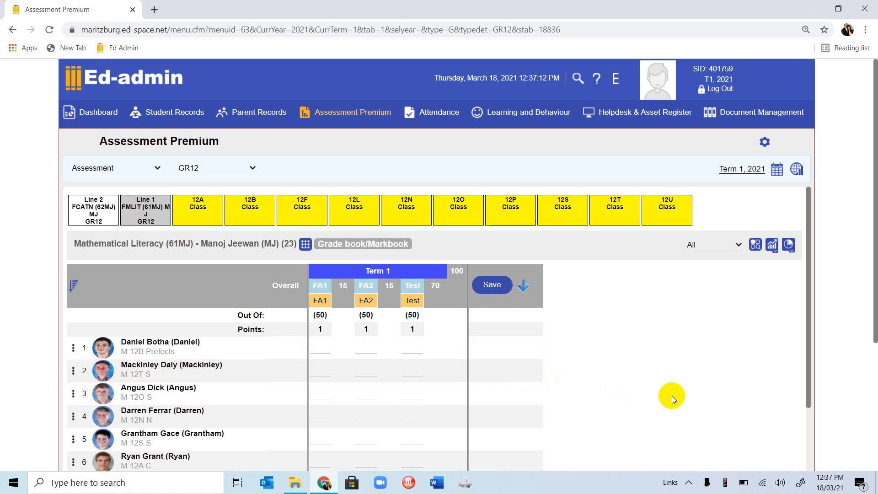
pyautogui.moveTo(621, 299)
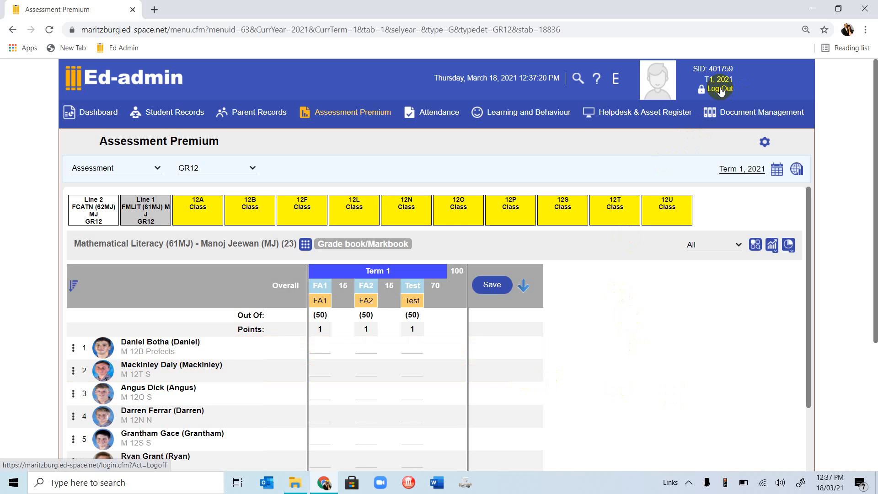
pyautogui.moveTo(622, 402)
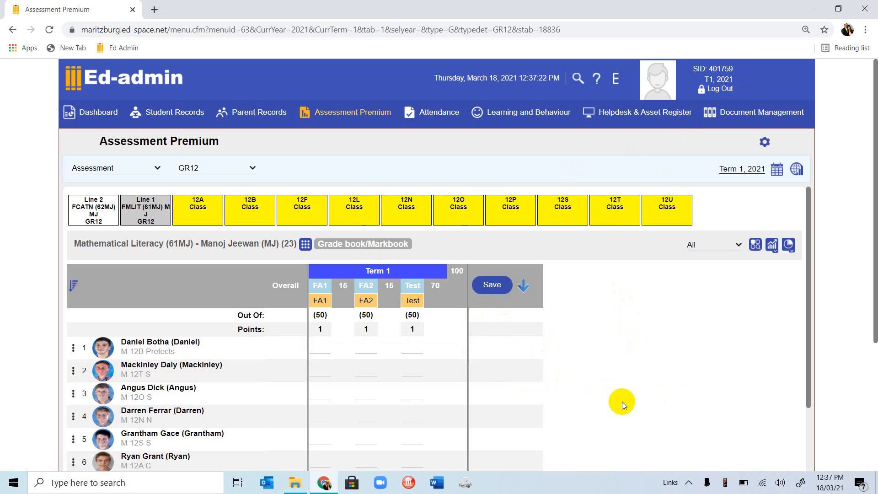
pyautogui.moveTo(614, 396)
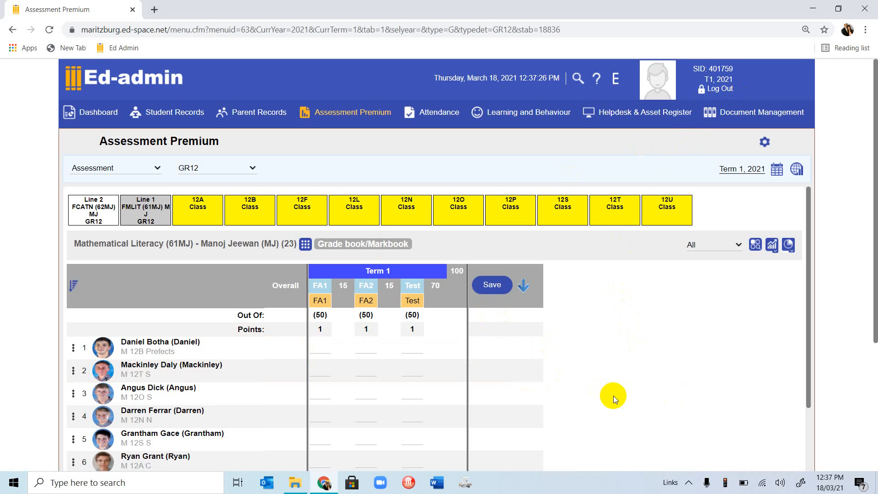
# - Open Chrome find-in-page and try class-code searches, ending on 'FACT' with no matches
pyautogui.press('Ctrl+f')
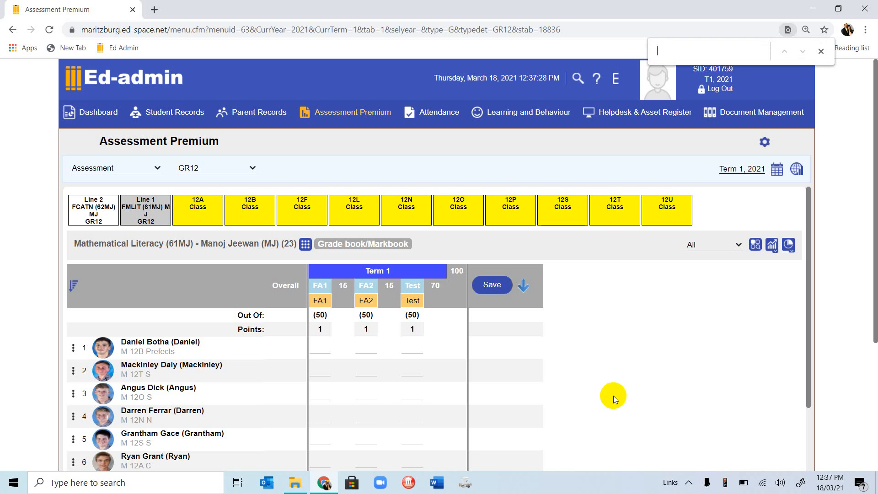
pyautogui.moveTo(693, 358)
pyautogui.write('ML')
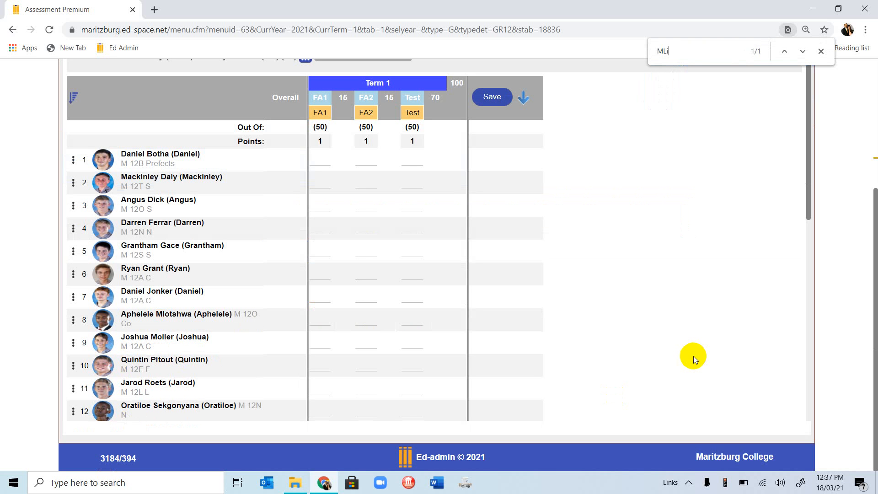
pyautogui.write('i')
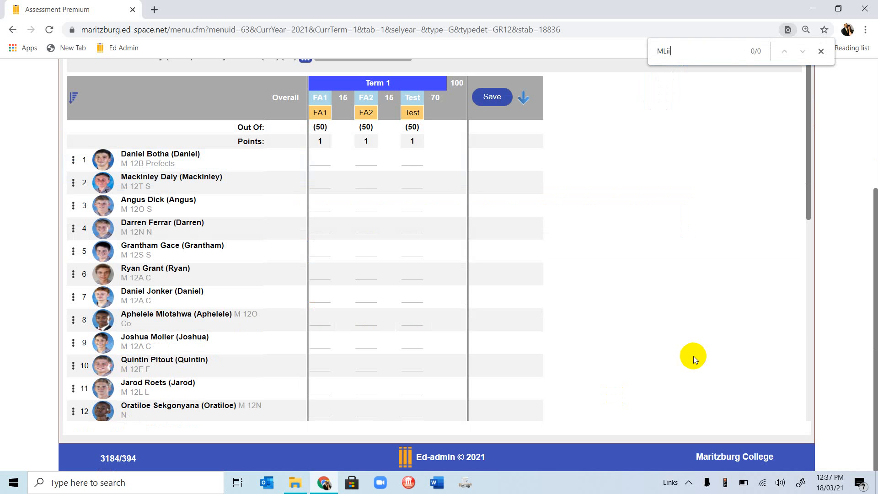
pyautogui.write('t')
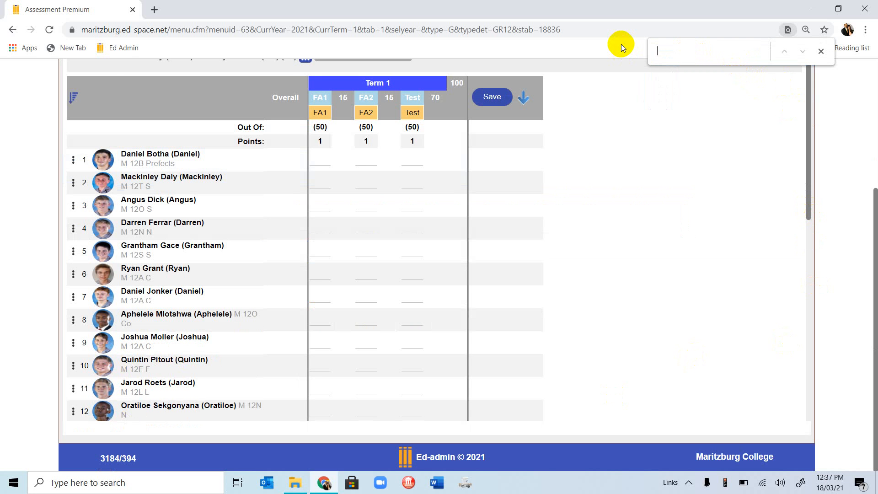
pyautogui.write('F')
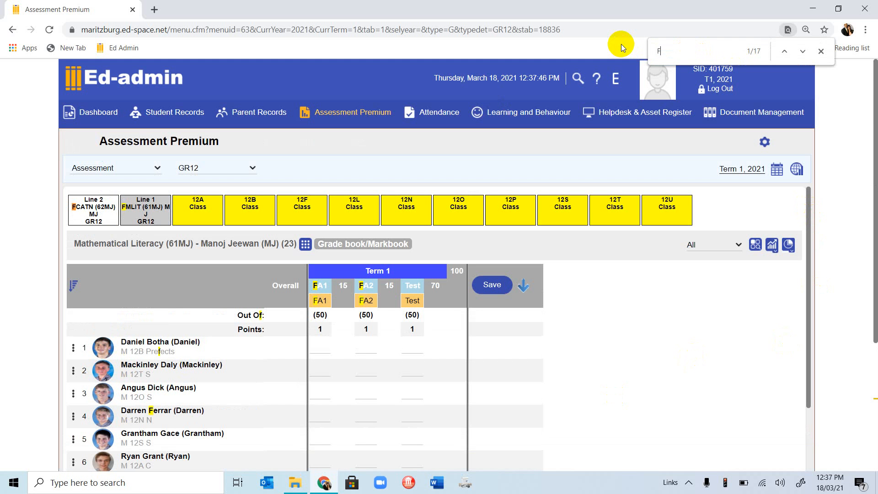
pyautogui.write('M')
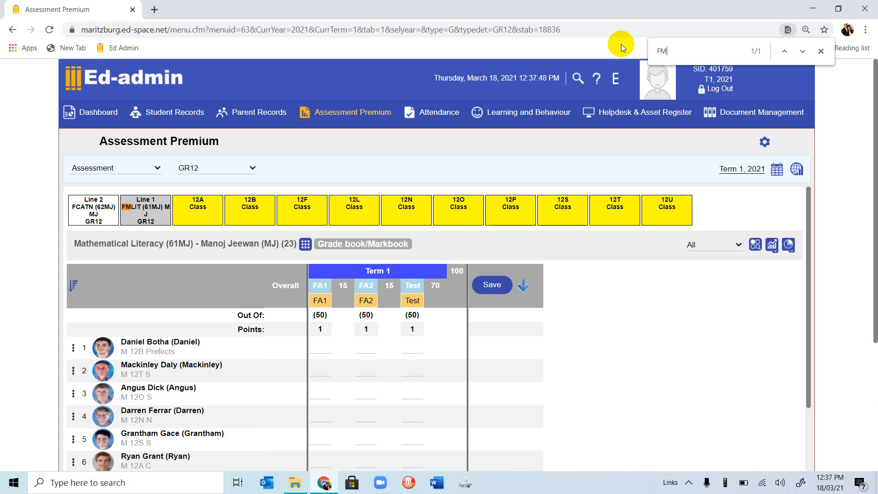
pyautogui.press('Backspace')
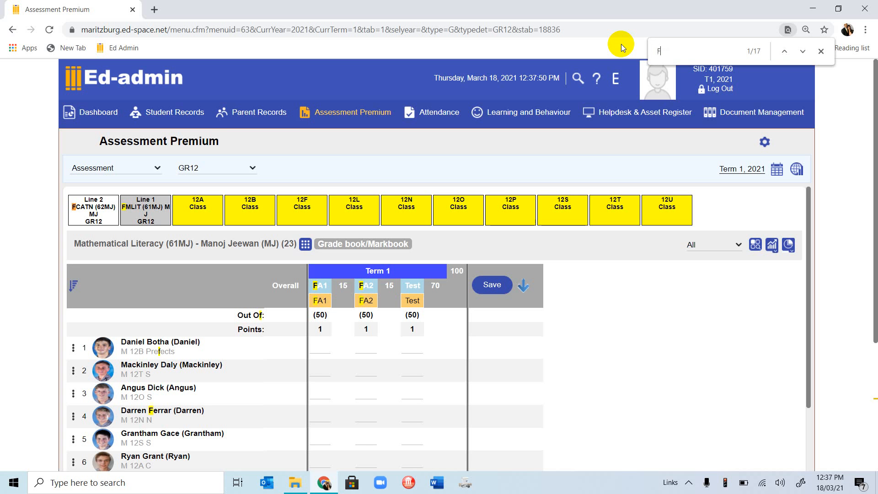
pyautogui.write('ACT')
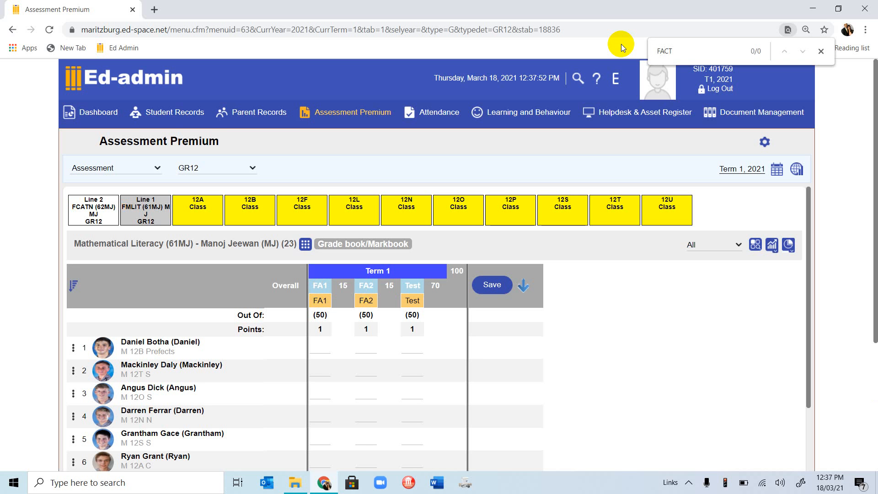
pyautogui.moveTo(145, 228)
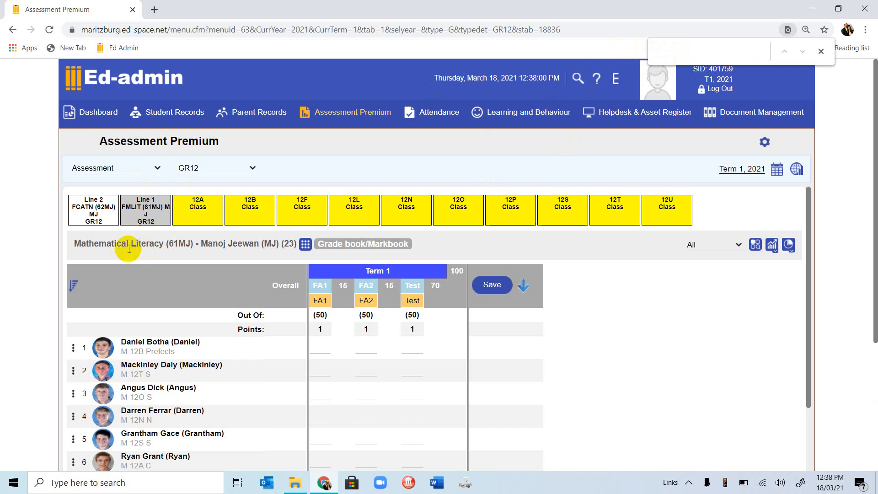
pyautogui.moveTo(411, 237)
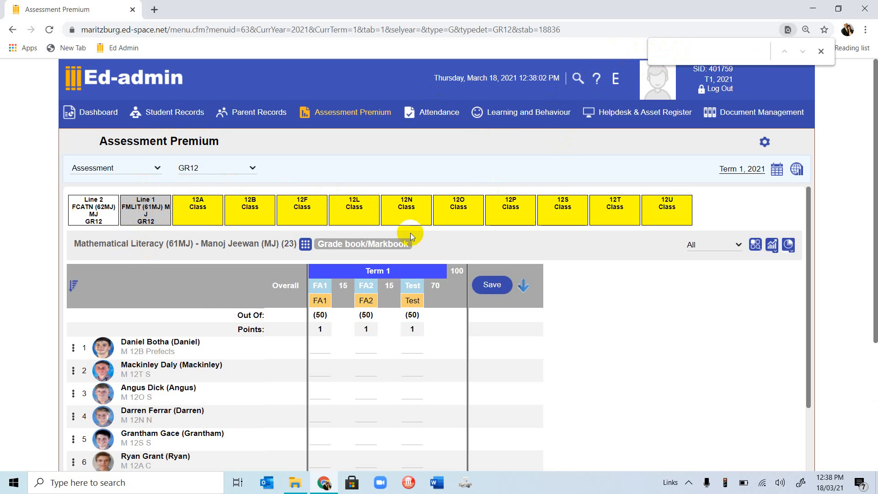
pyautogui.moveTo(656, 417)
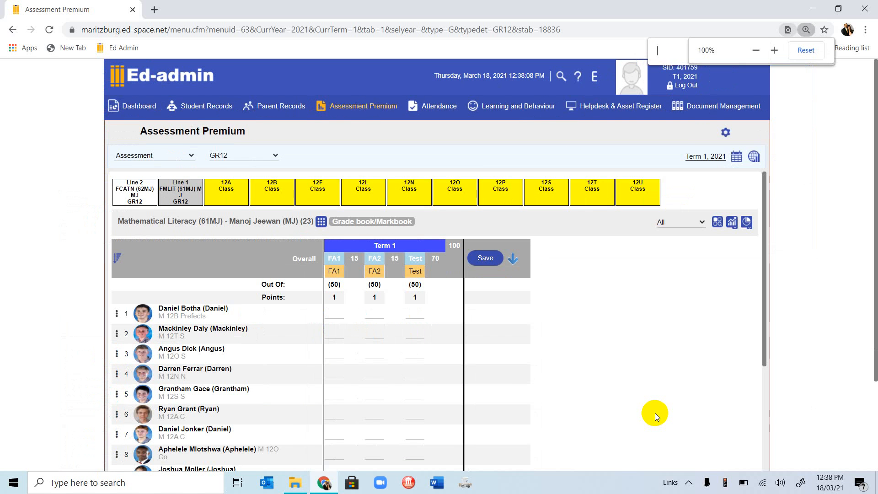
pyautogui.click(756, 50)
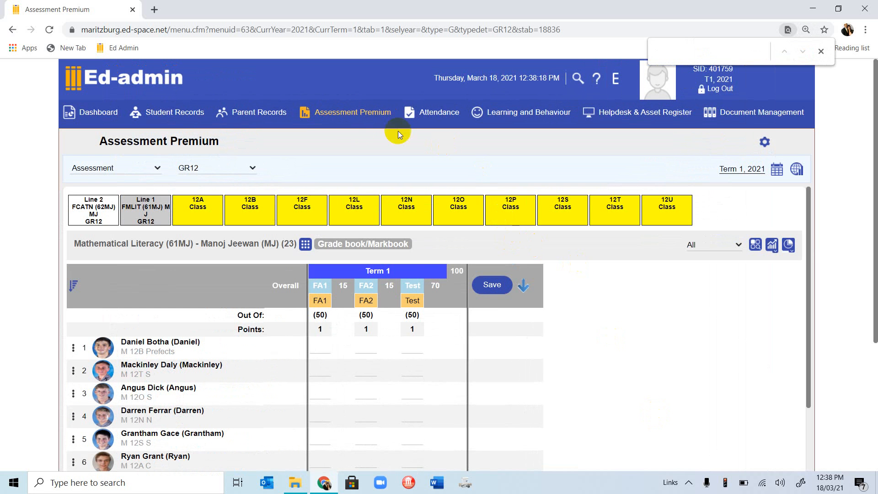
pyautogui.moveTo(353, 115)
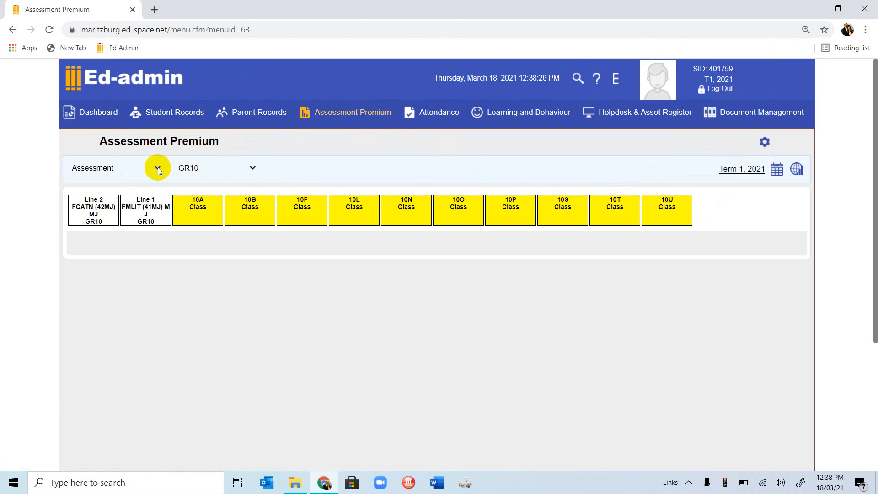
# - Switch Assessment Premium to the GR11 grade group classes
pyautogui.click(159, 168)
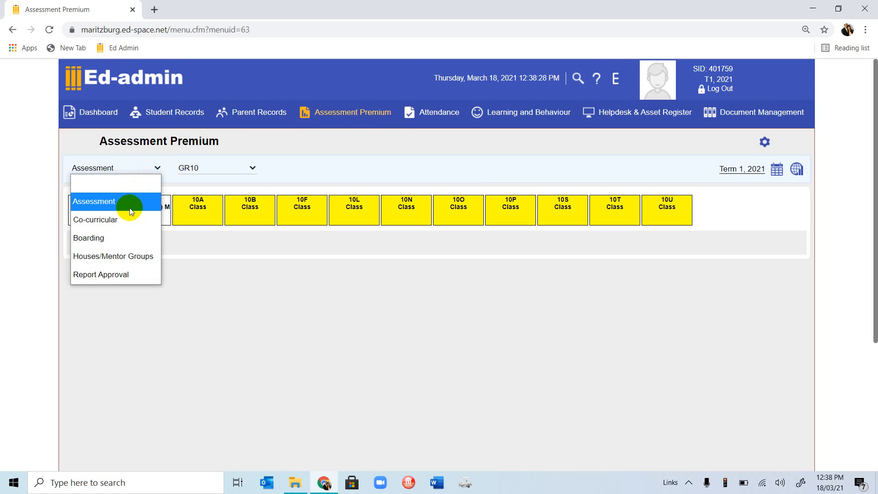
pyautogui.click(251, 169)
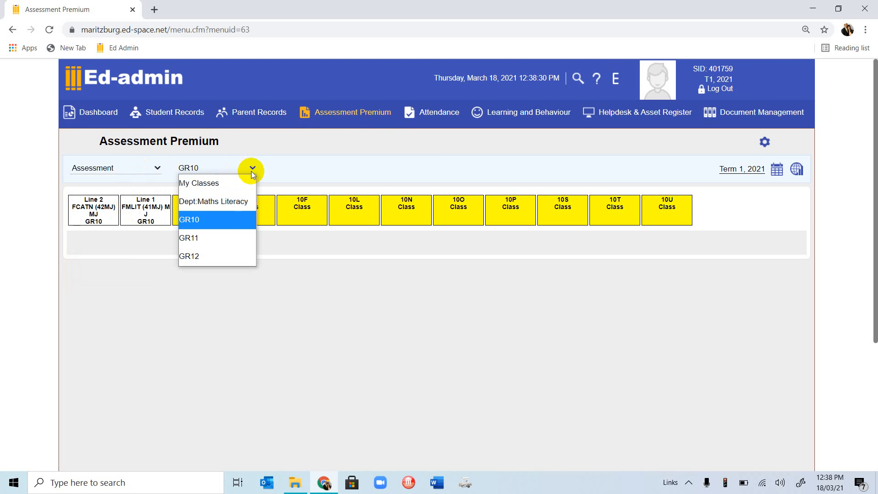
pyautogui.click(189, 237)
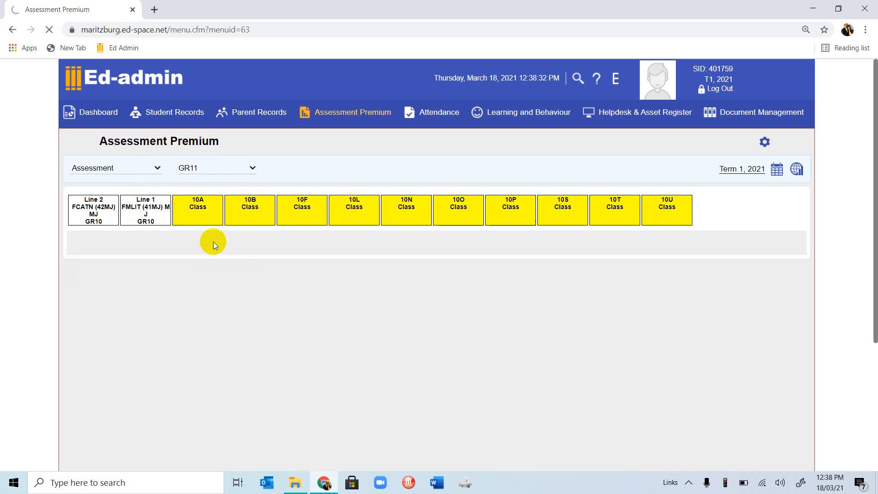
# - Choose My Classes to list every Grade 10–12 class tile together
pyautogui.click(217, 167)
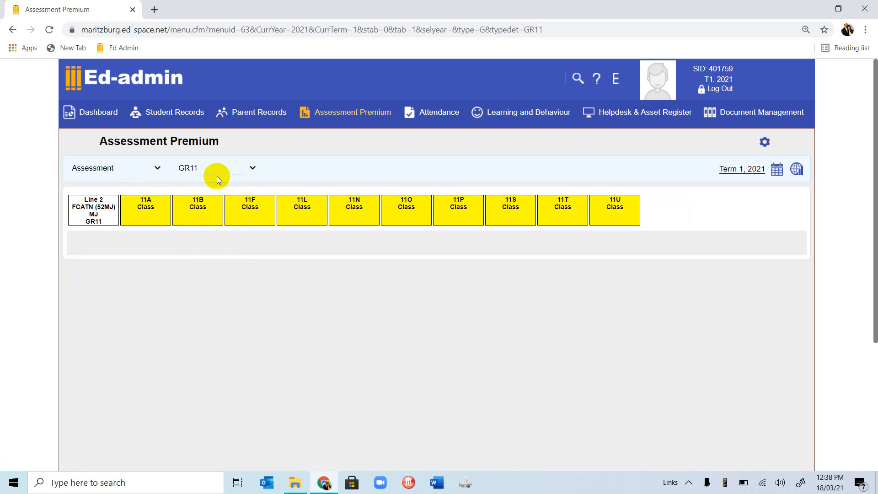
pyautogui.click(252, 168)
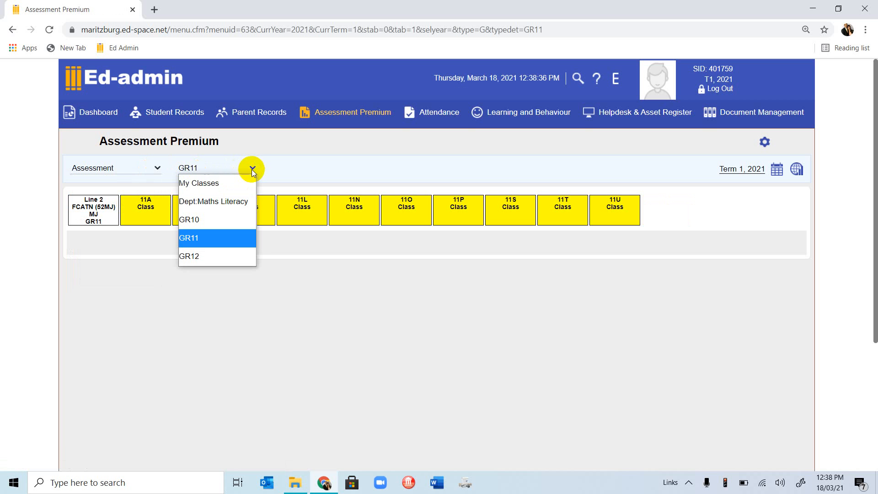
pyautogui.click(198, 183)
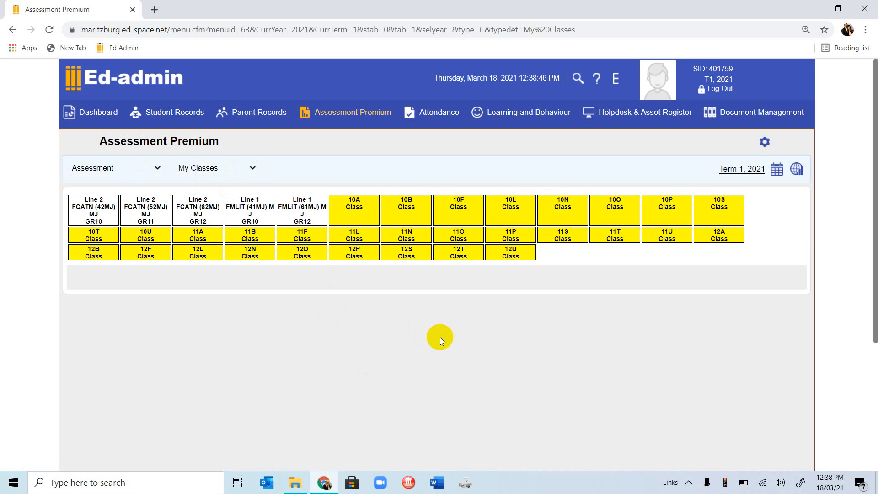
# - Search the page for 'FCAT' to highlight the three FCATN class tiles
pyautogui.press('Ctrl+f')
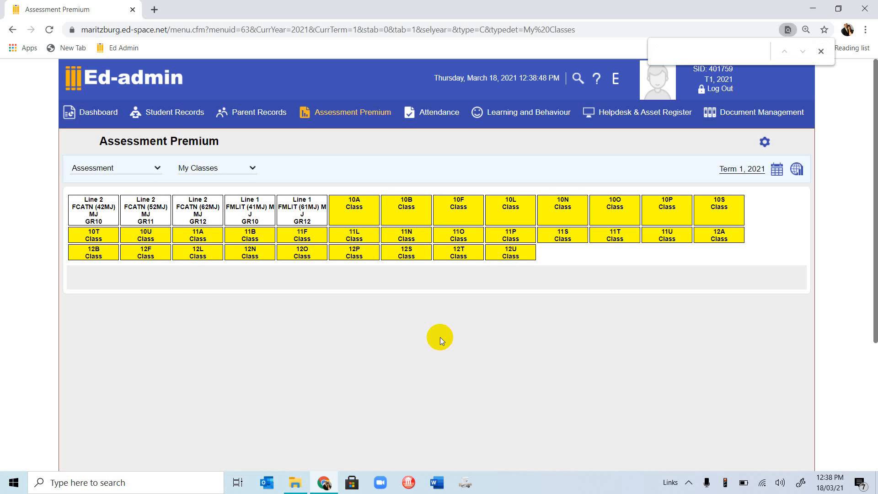
pyautogui.write('F')
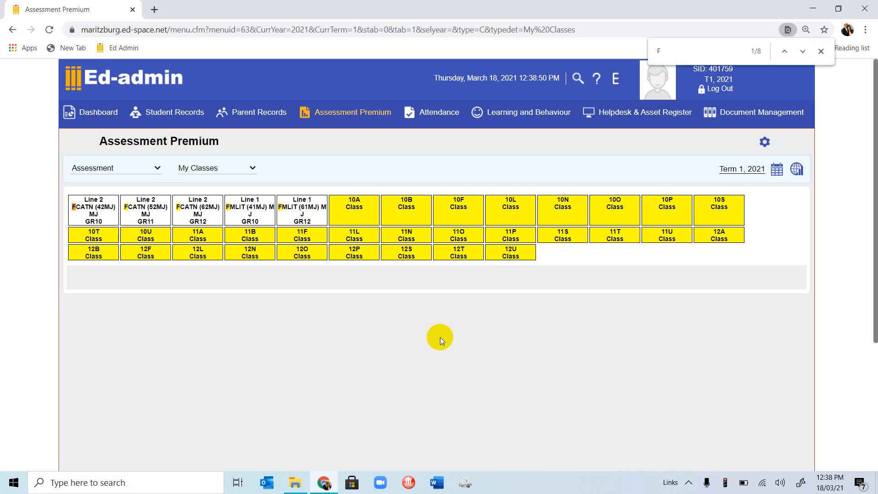
pyautogui.write('C')
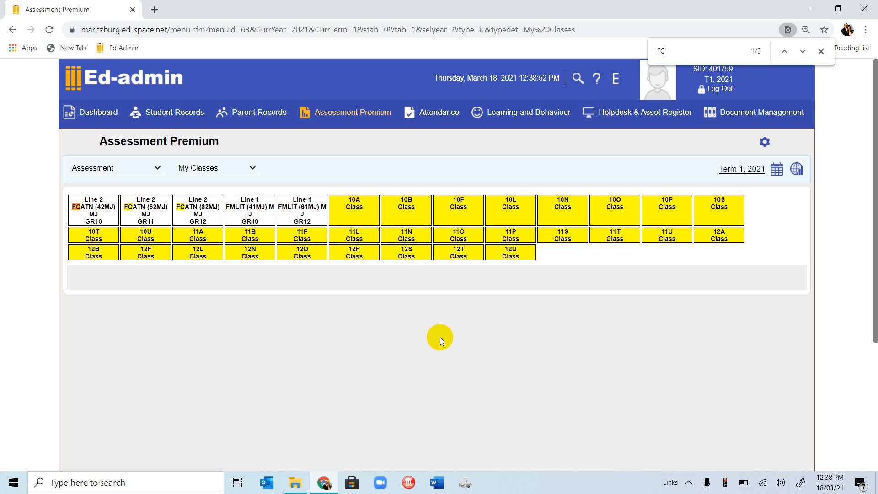
pyautogui.write('AT')
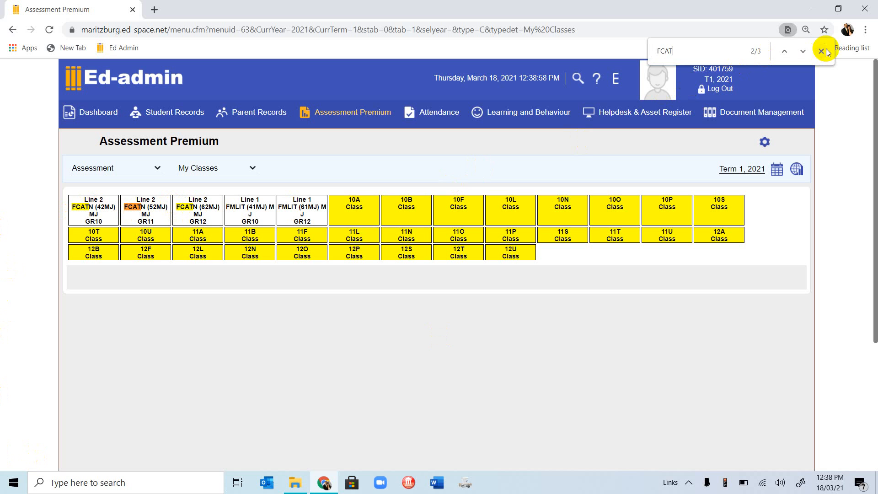
pyautogui.moveTo(822, 50)
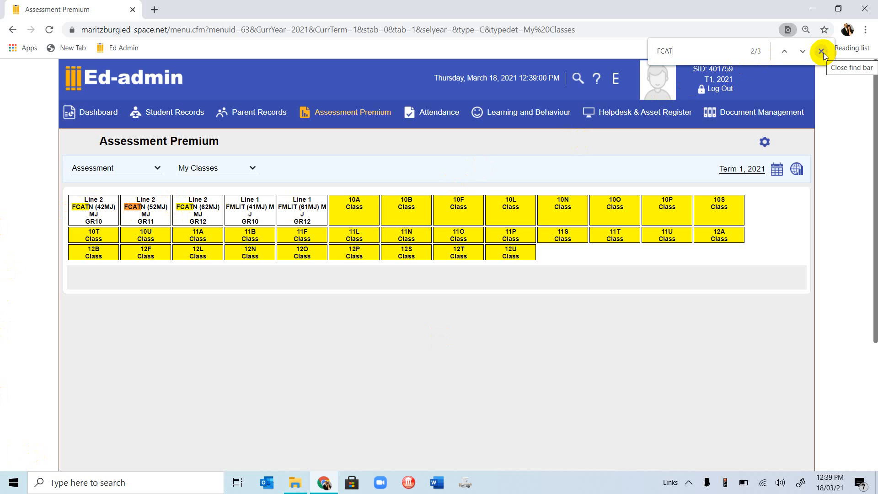